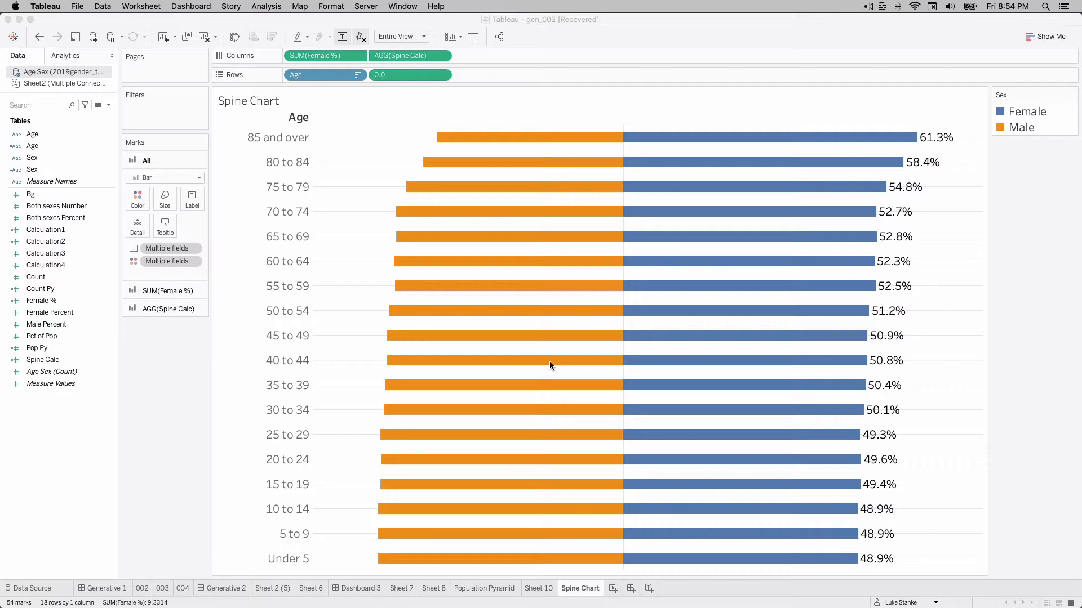
mouse_move(610, 588)
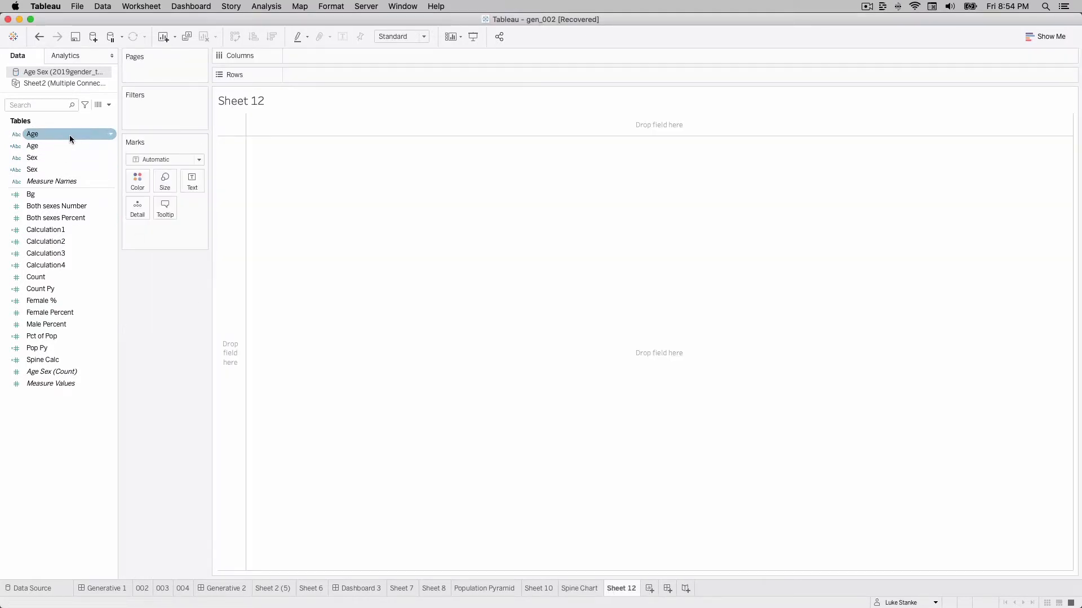
Step: Put Age on Rows, fit the view to Entire View and bring up the Age header format and field options
left_click_drag(32, 134, 325, 74)
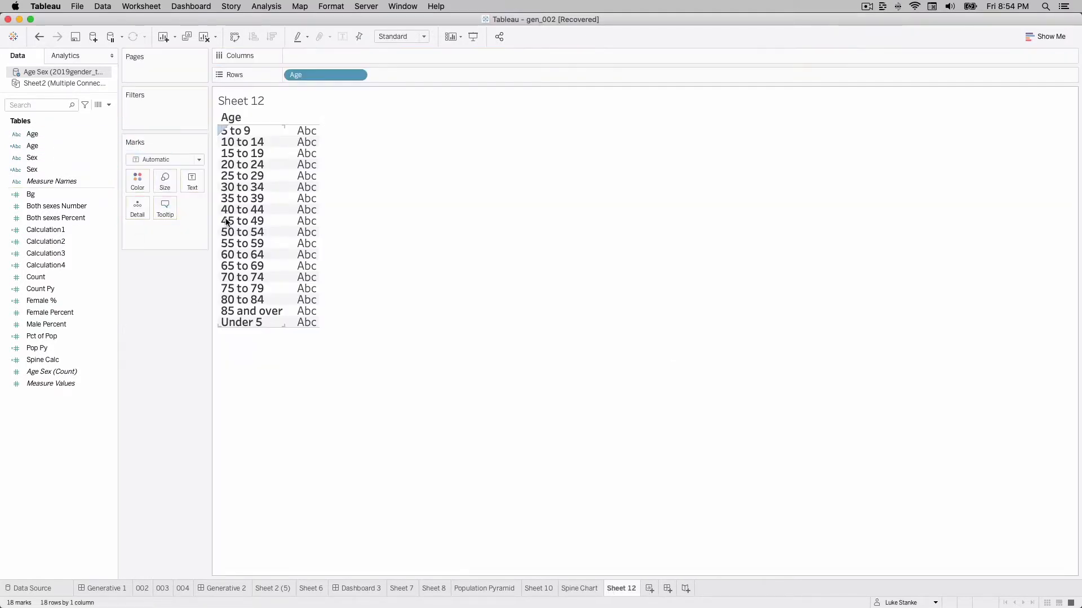
left_click(400, 36)
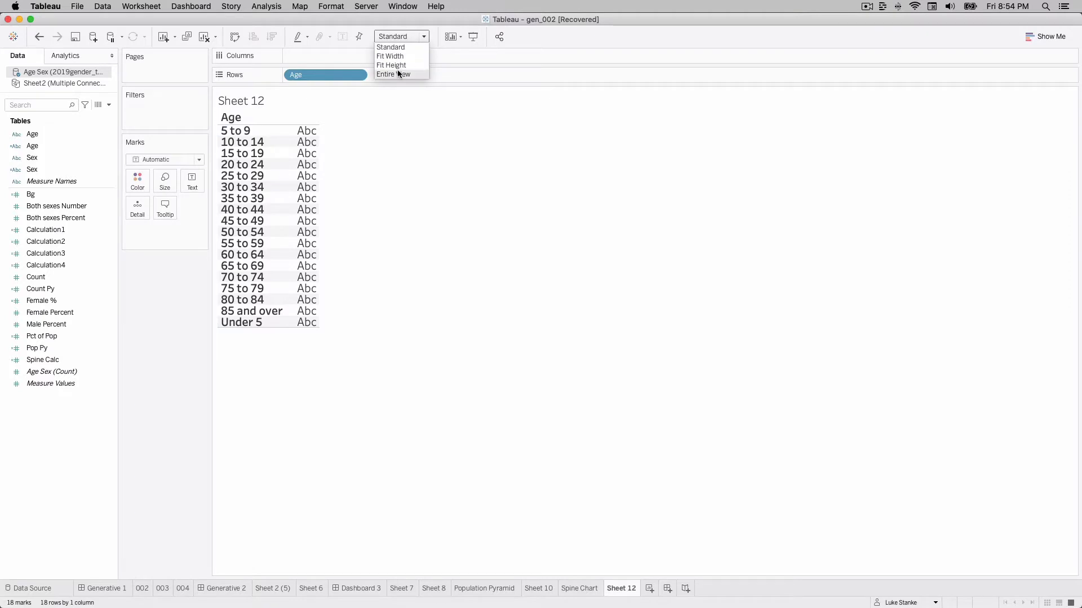
right_click(324, 74)
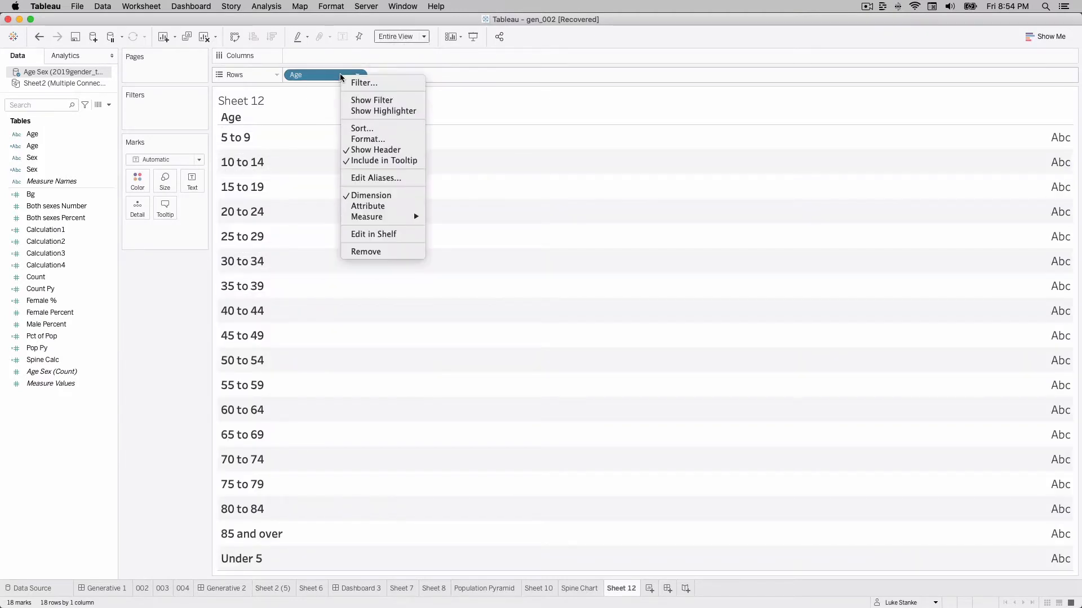
left_click(367, 139)
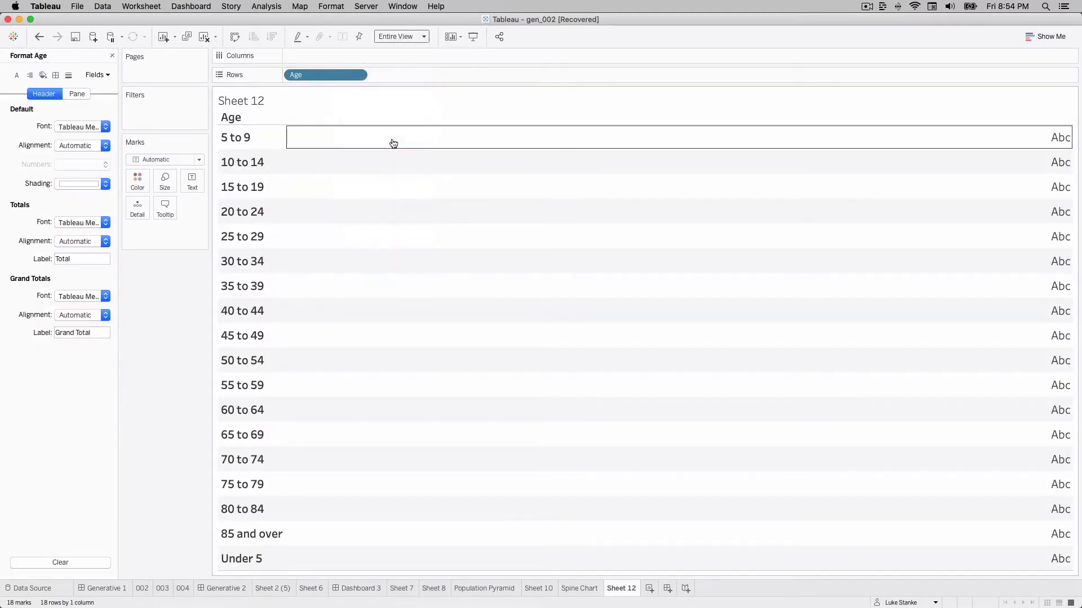
right_click(295, 74)
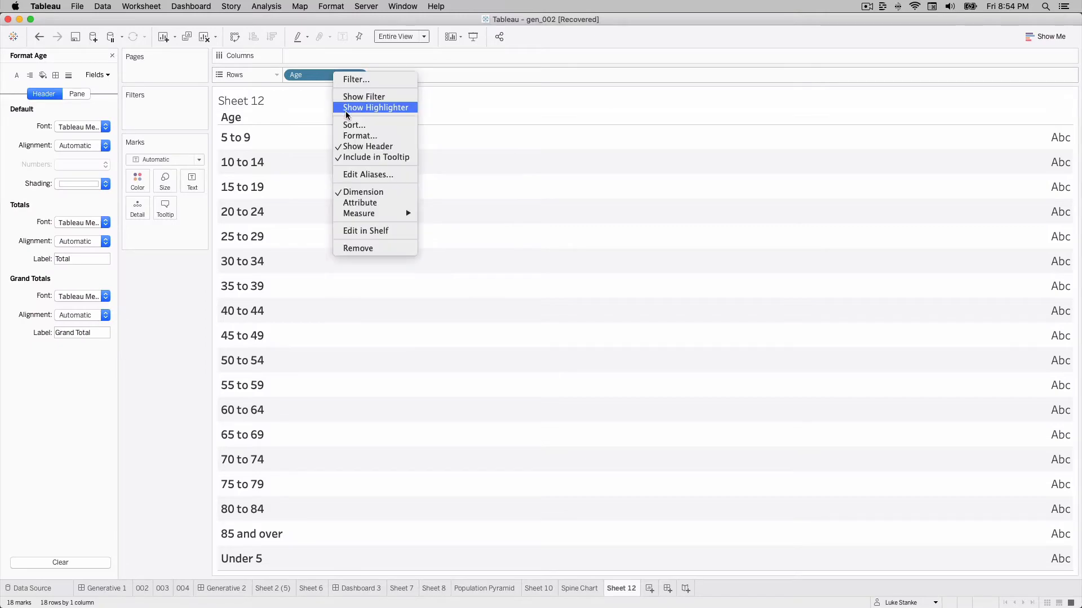
Step: Sort the Age rows by field, descending, on Calculation4
left_click(355, 125)
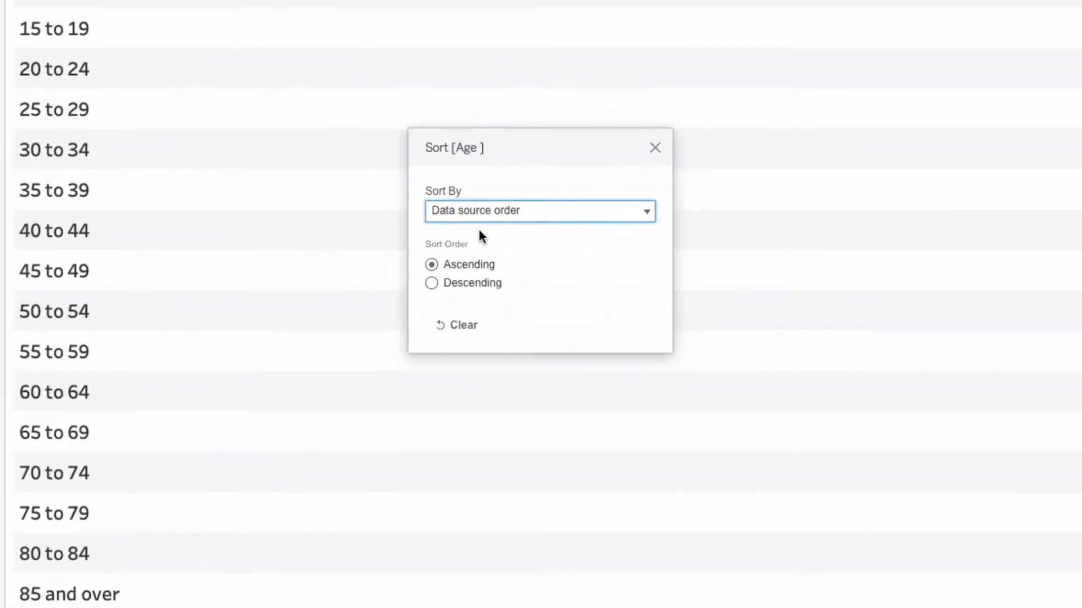
left_click(539, 211)
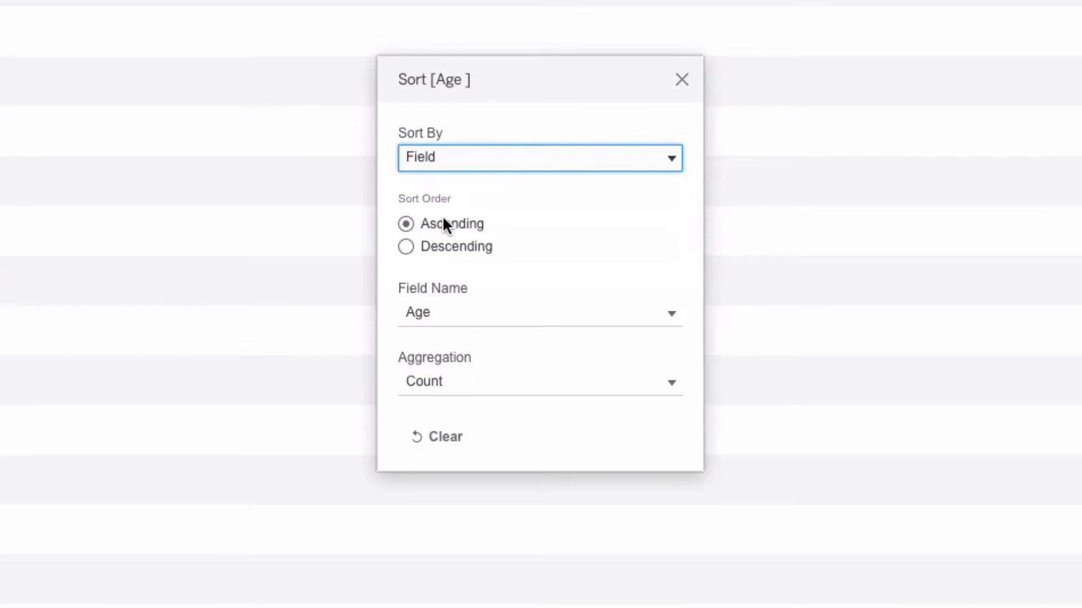
left_click(405, 247)
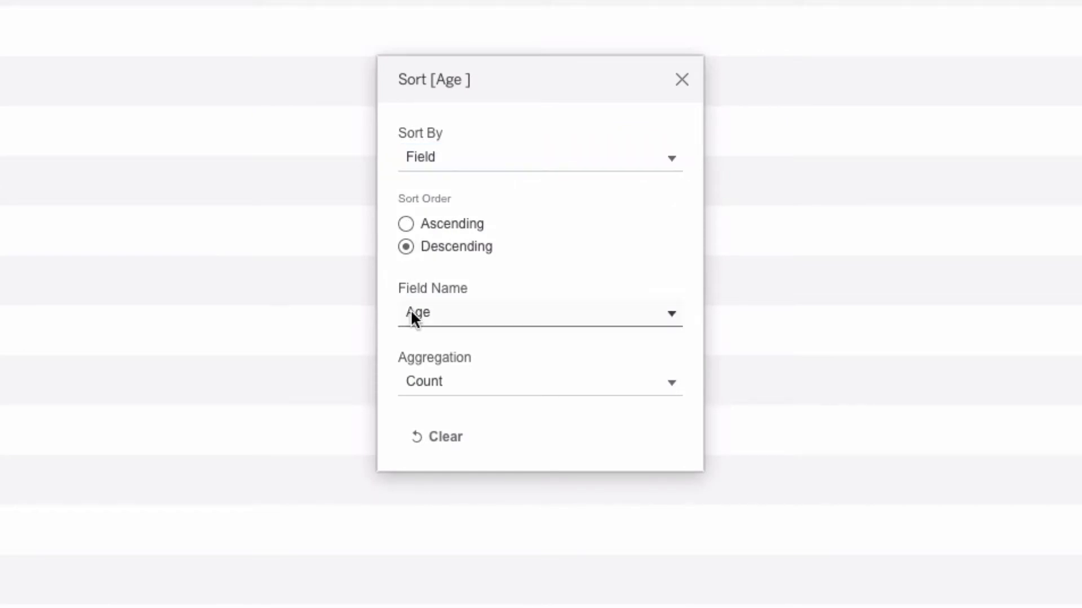
left_click(539, 312)
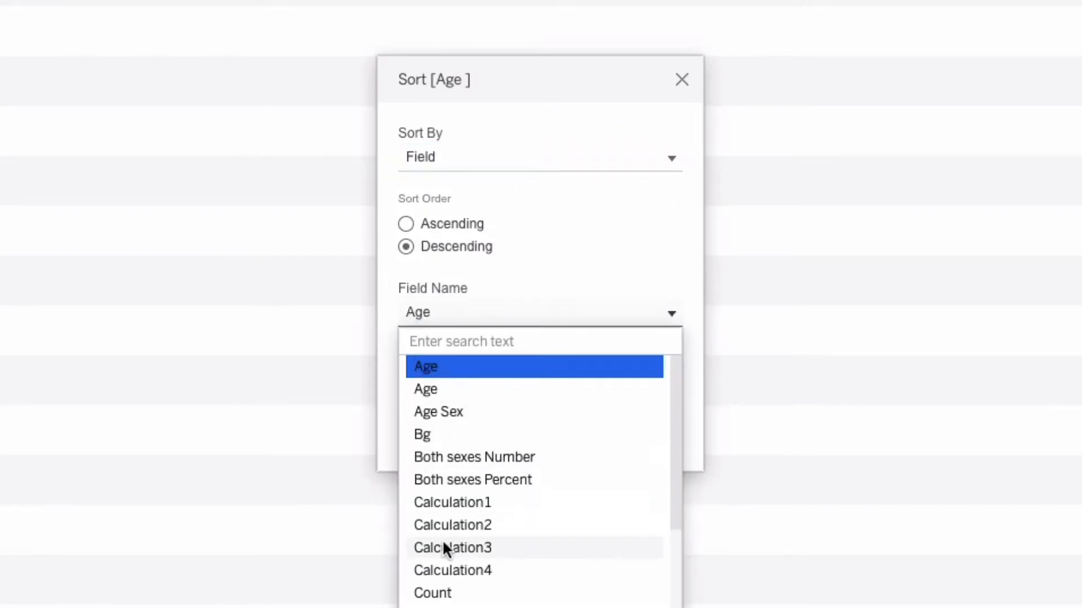
left_click(452, 570)
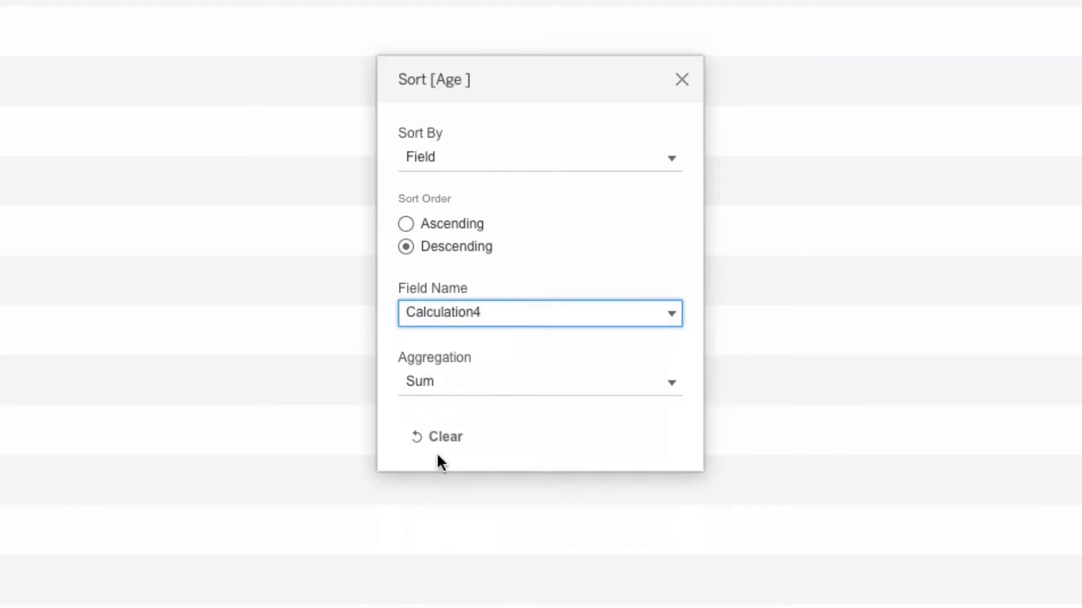
Step: Aggregate the sort field by Minimum, keep the new order and dismiss the header format settings
left_click(538, 382)
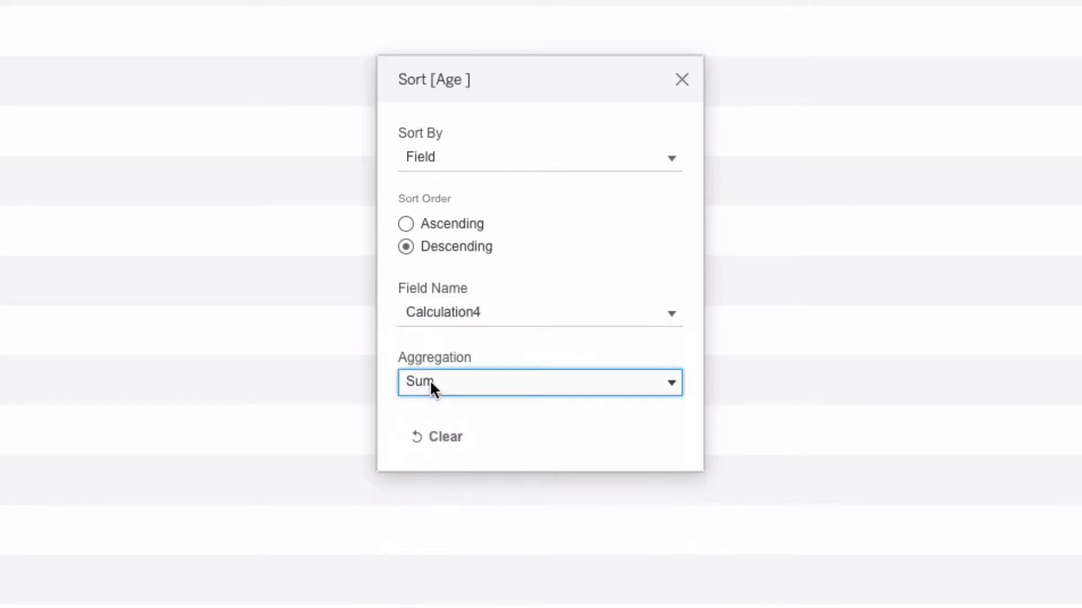
left_click(539, 383)
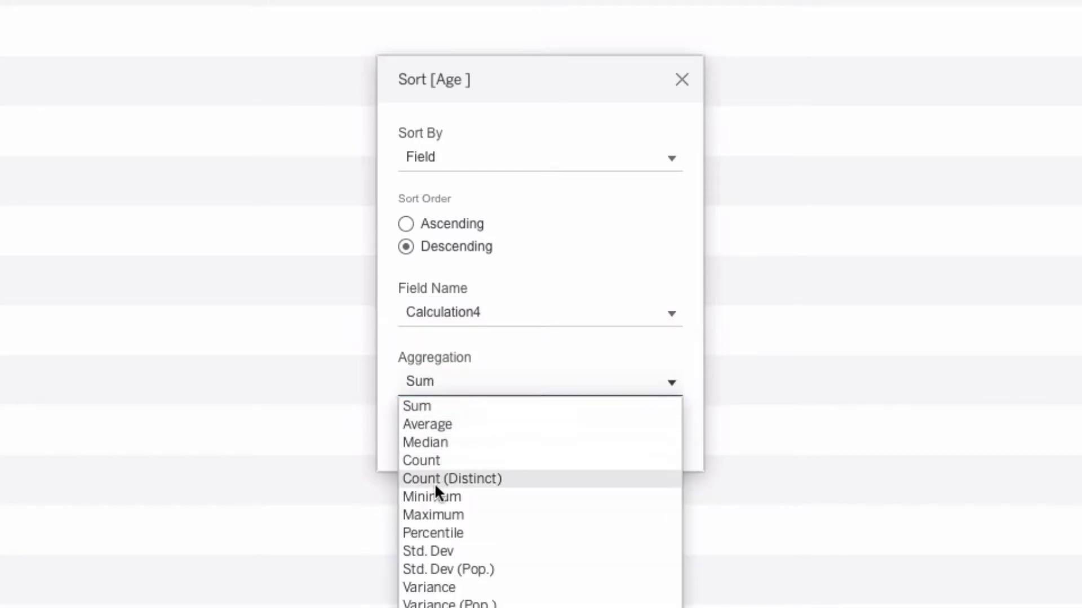
left_click(432, 496)
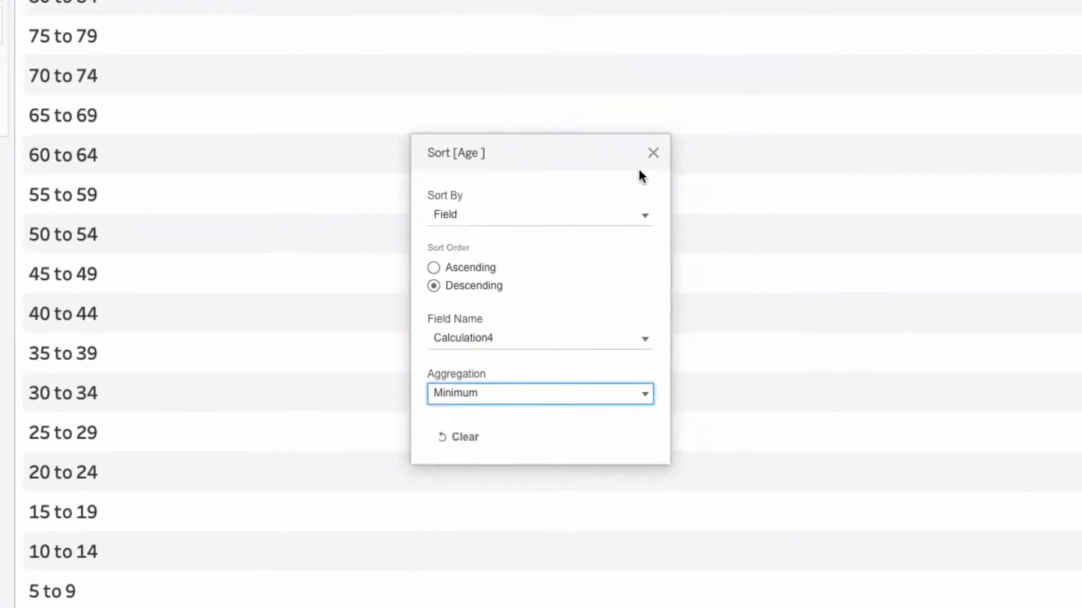
left_click(653, 152)
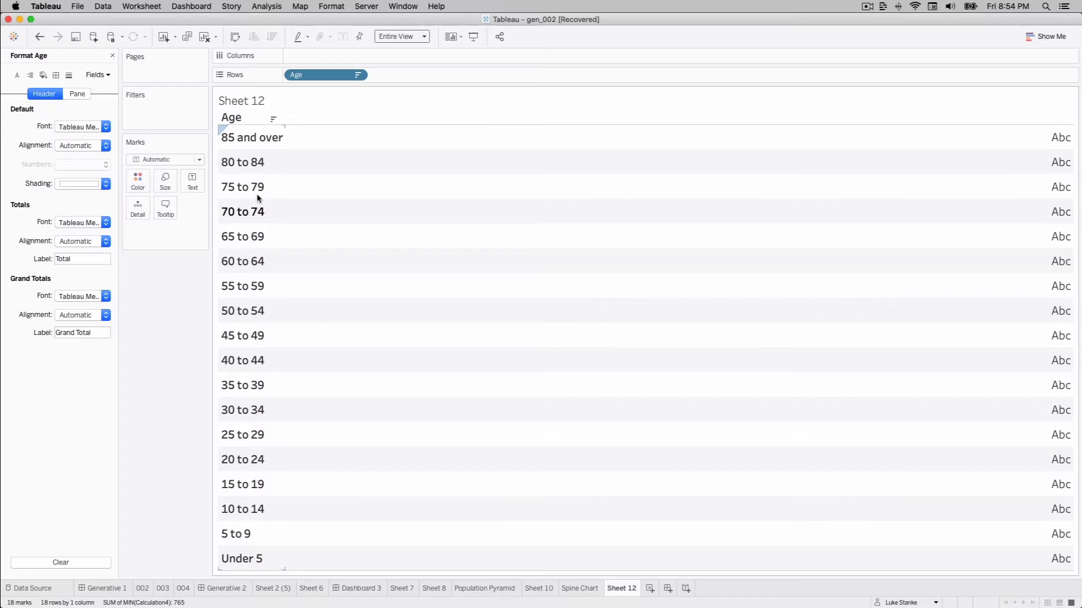
left_click(111, 55)
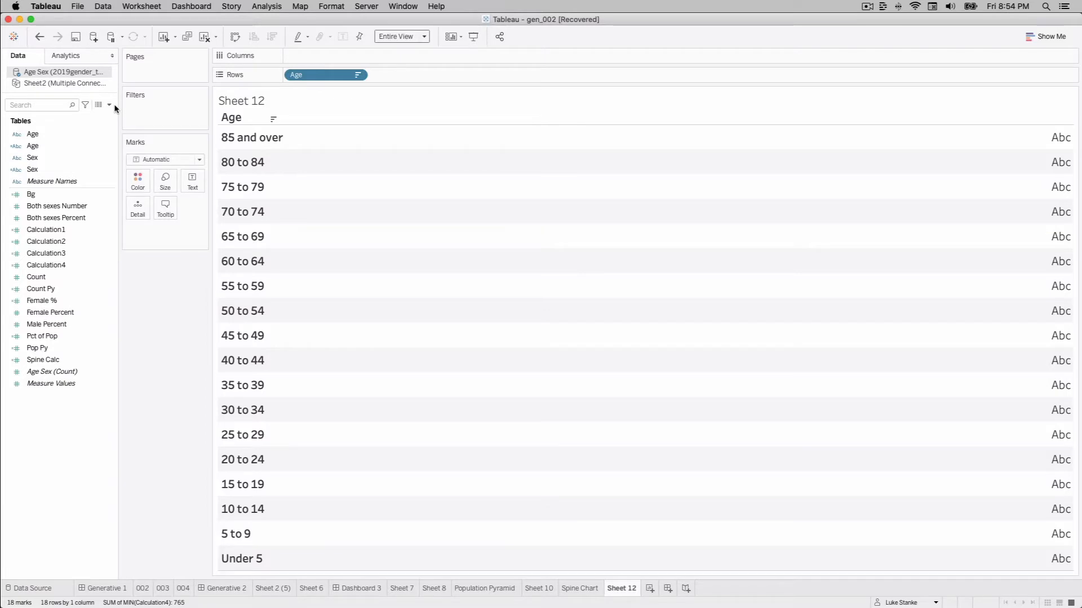
Step: Create a calculated field: IF Sex is Male THEN -SUM([Count]) ELSE SUM([Count])
left_click(109, 105)
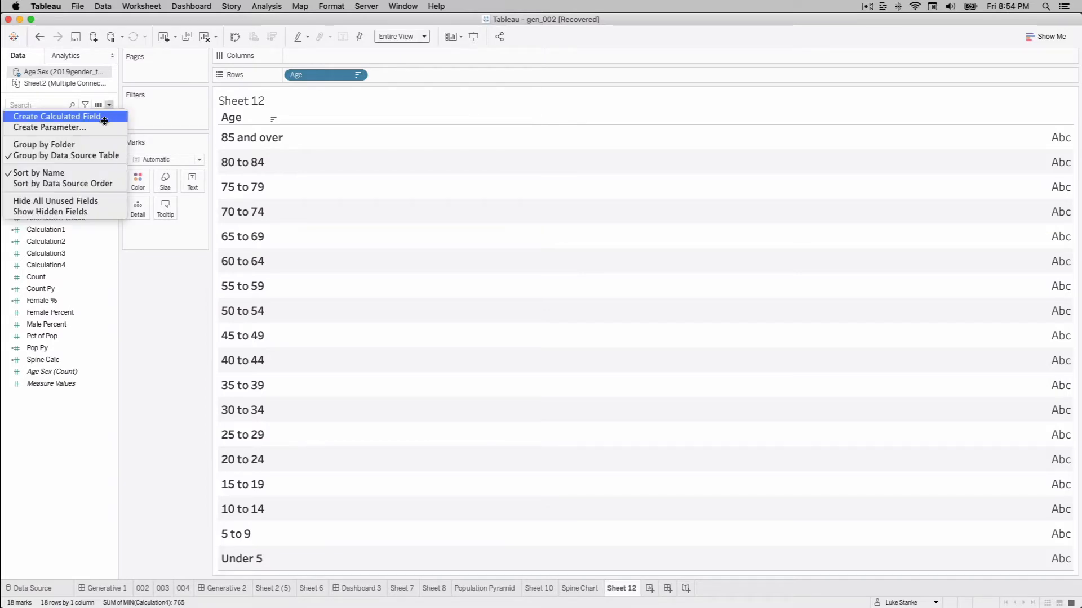
left_click(58, 116)
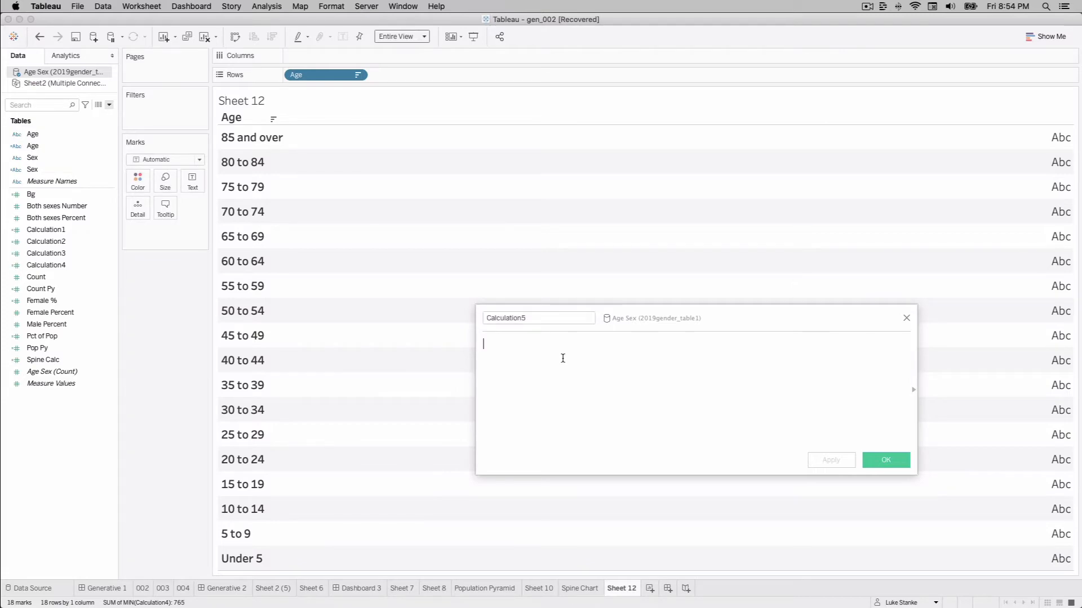
type("IF")
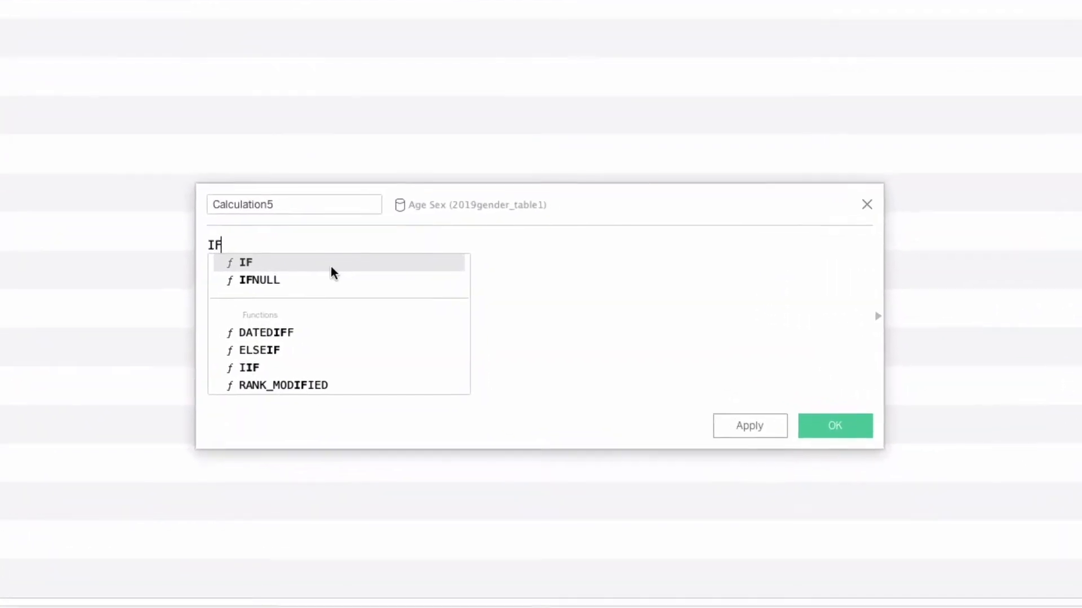
type("Ag")
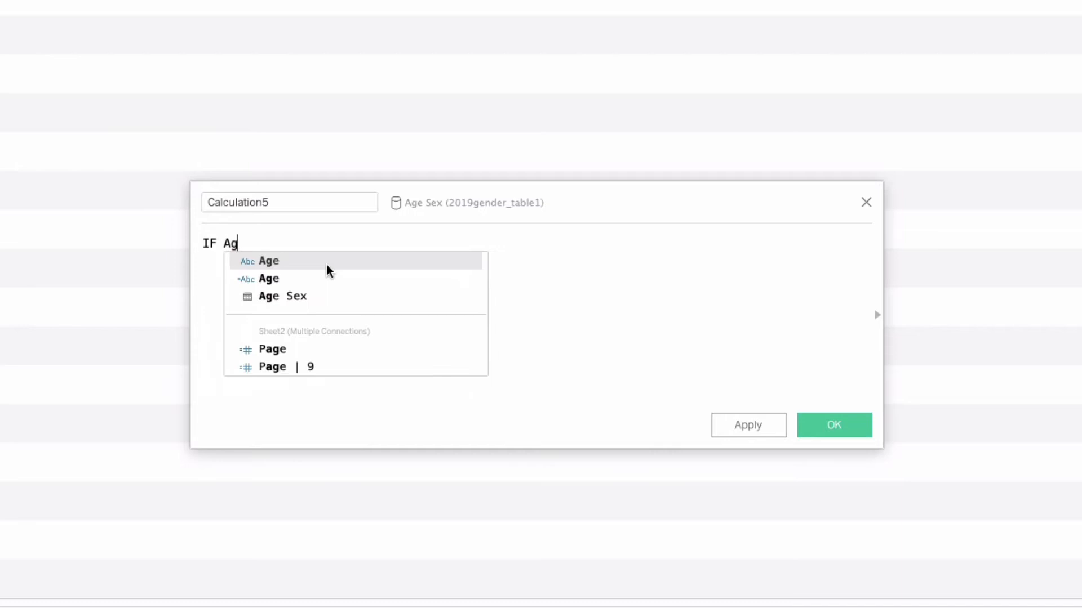
left_click(268, 260)
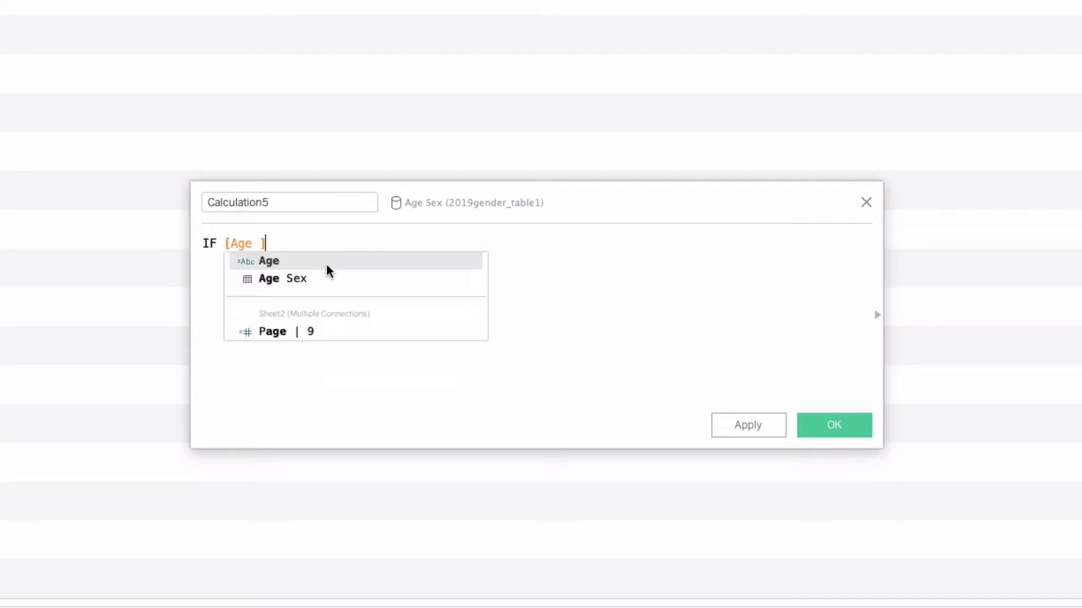
type("Sex")
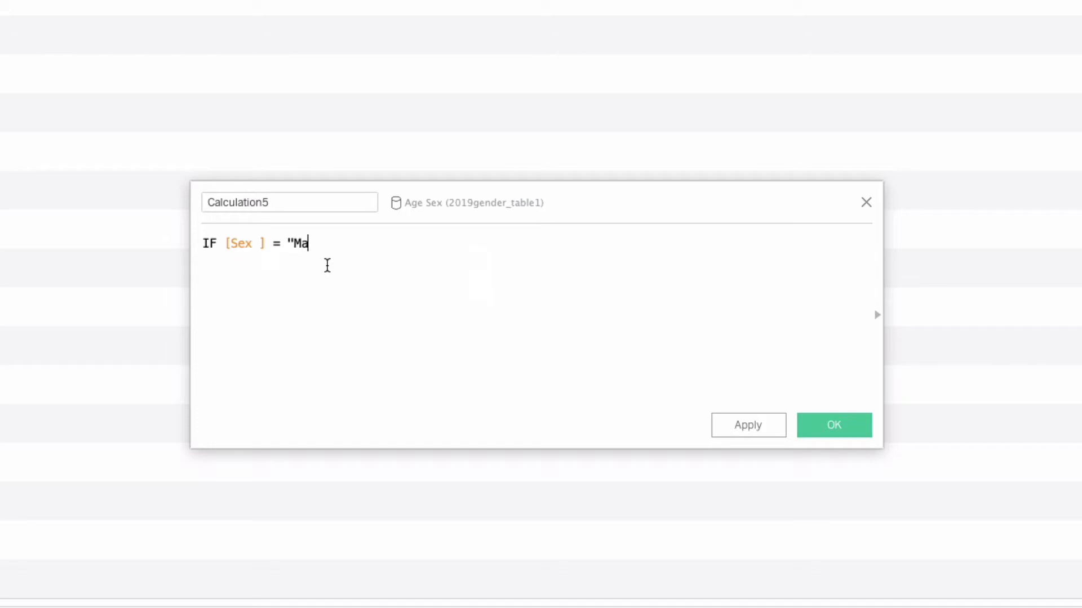
type("le\"")
type("THEN")
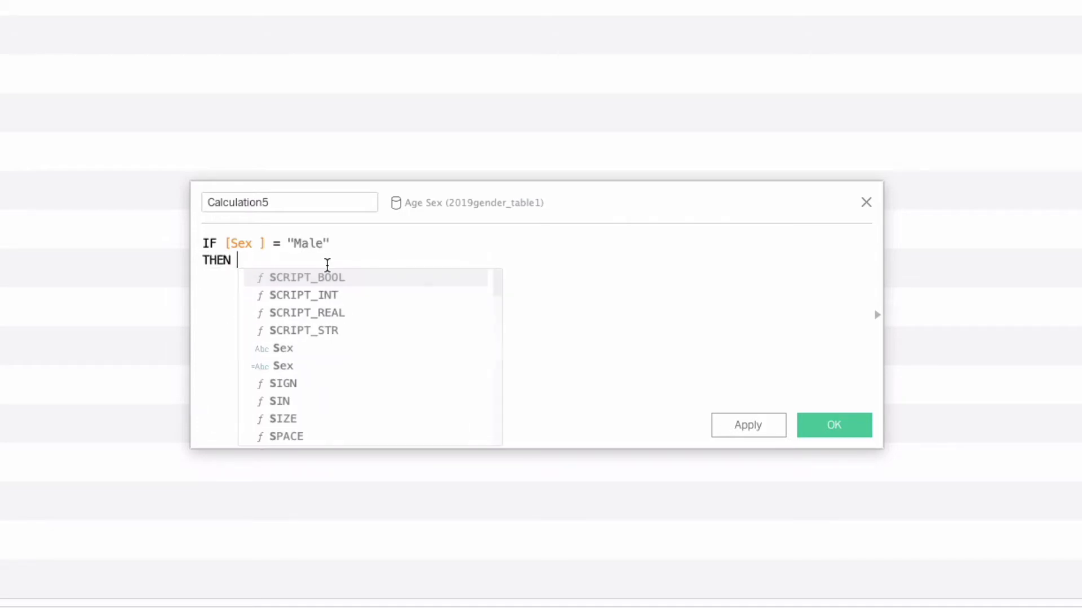
type("-SUM(Count]")
type("ELSE")
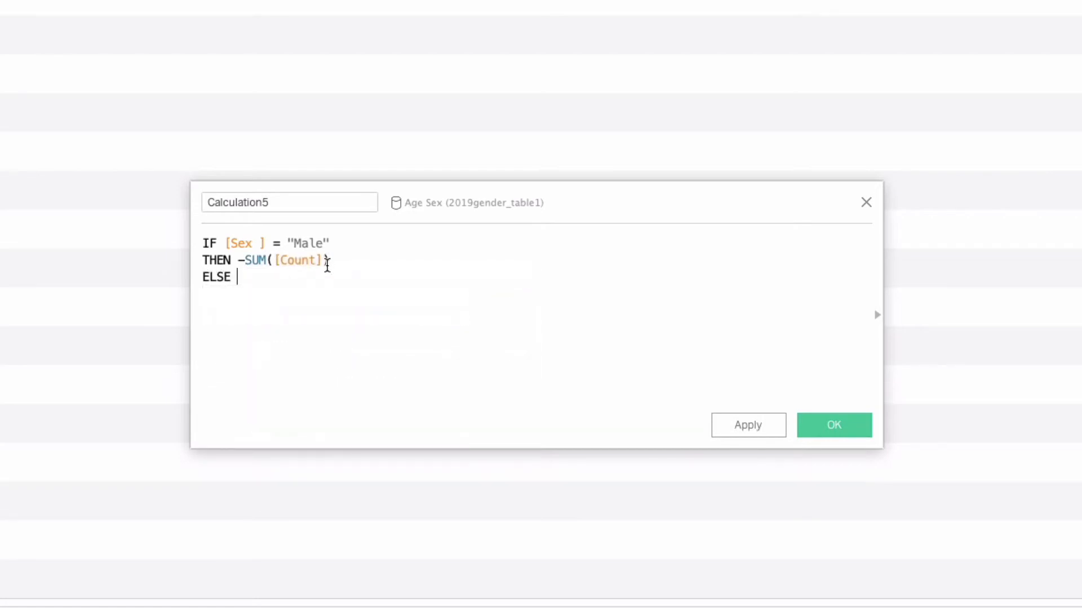
type("SUM(COU")
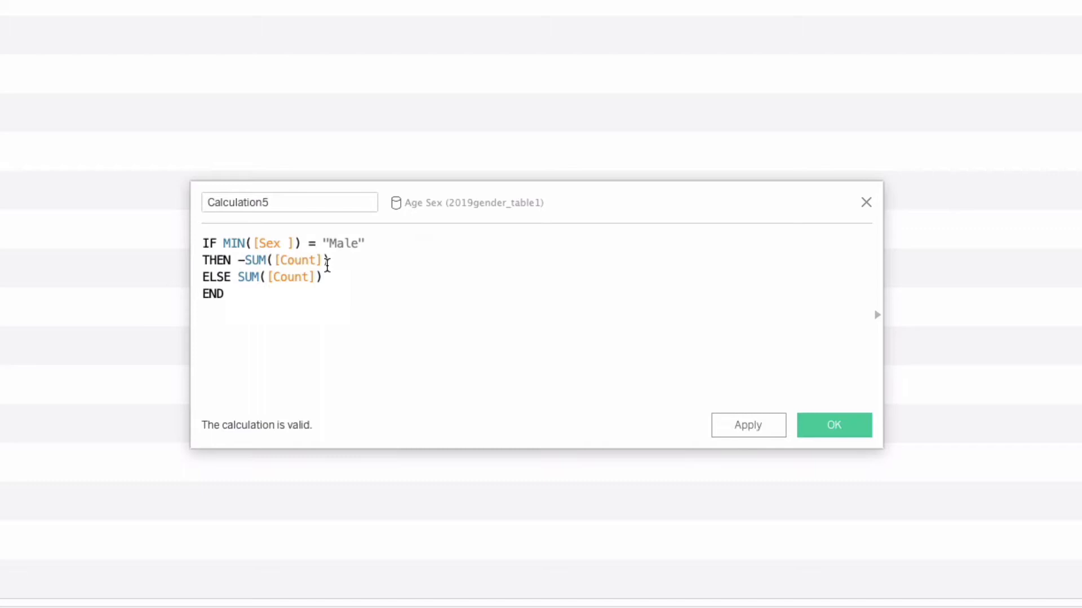
Step: Divide the signed count by SUM({FIXED [Age] : SUM([Count])})
type("/")
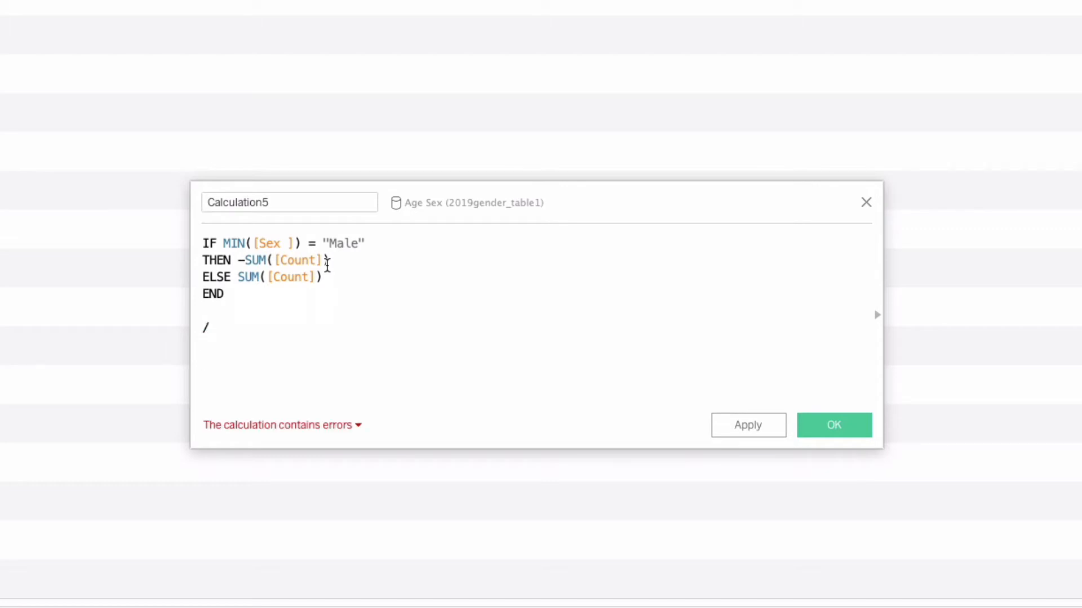
type("SUM({")
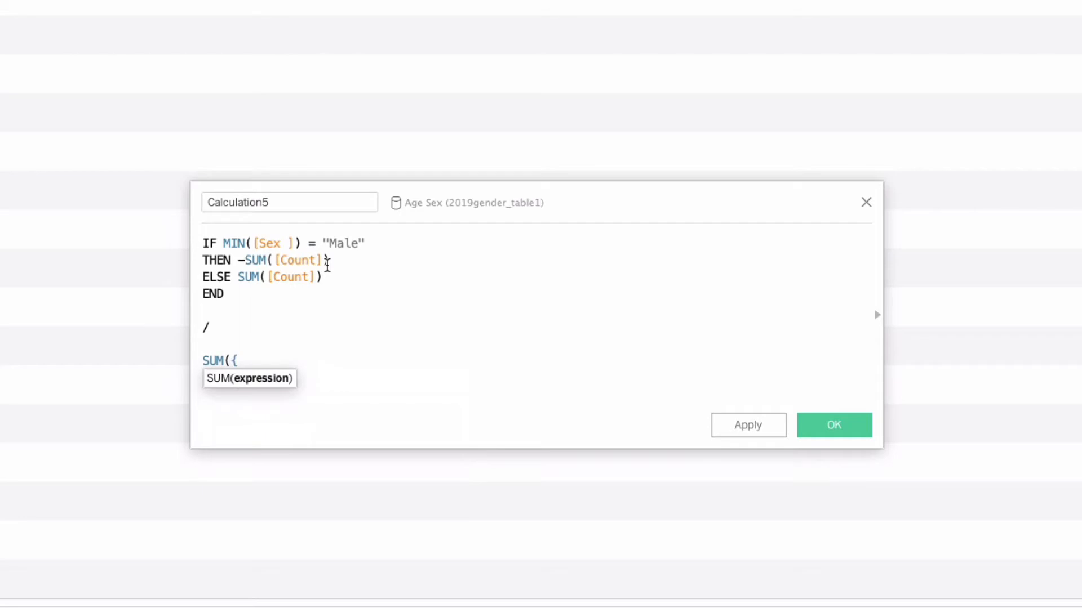
type("FIXED")
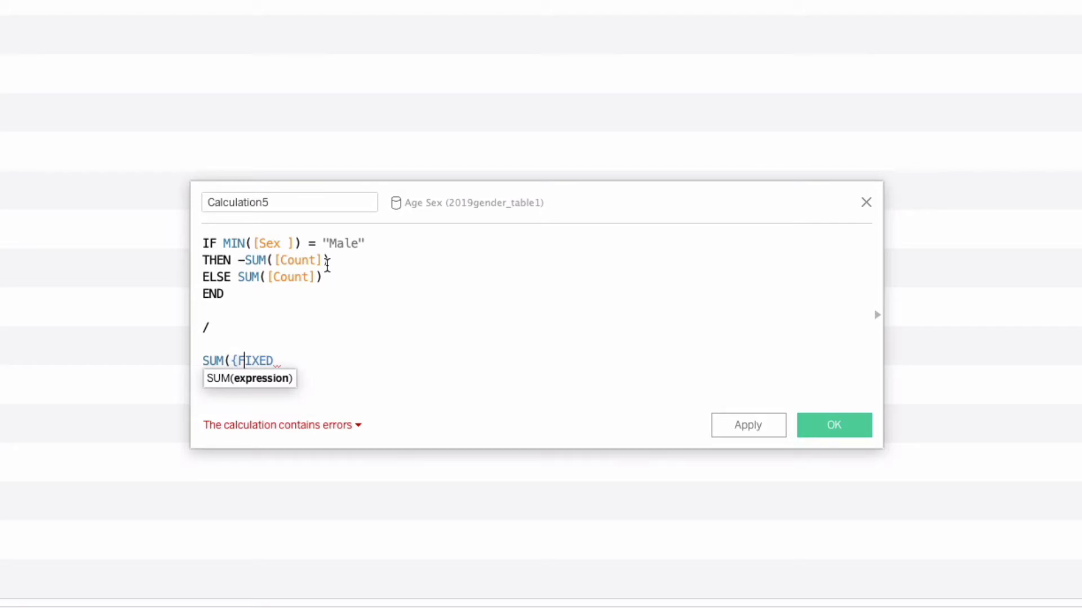
type("Ag")
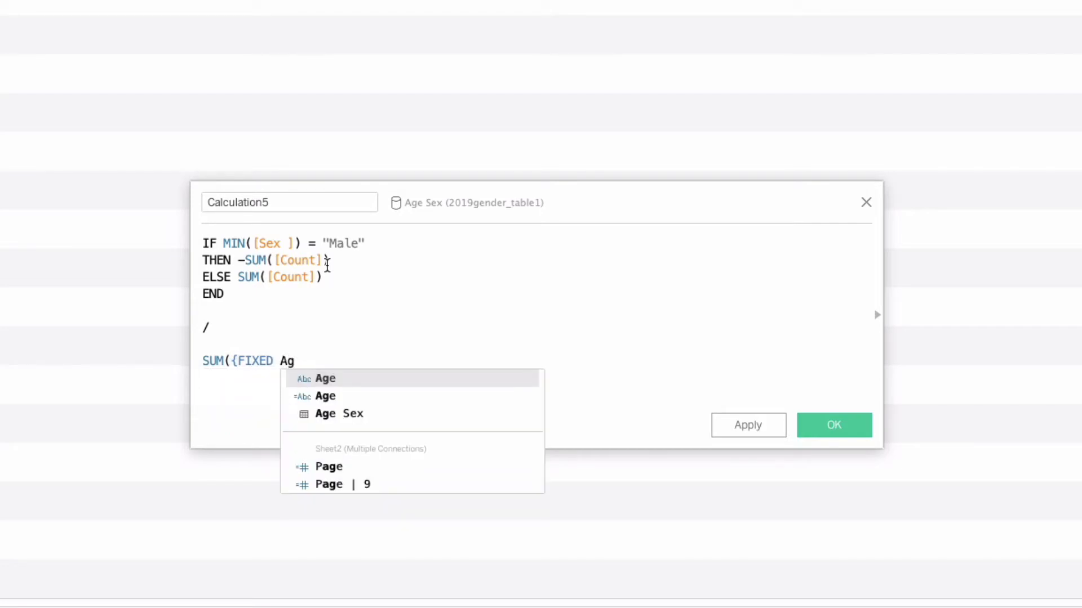
left_click(324, 378)
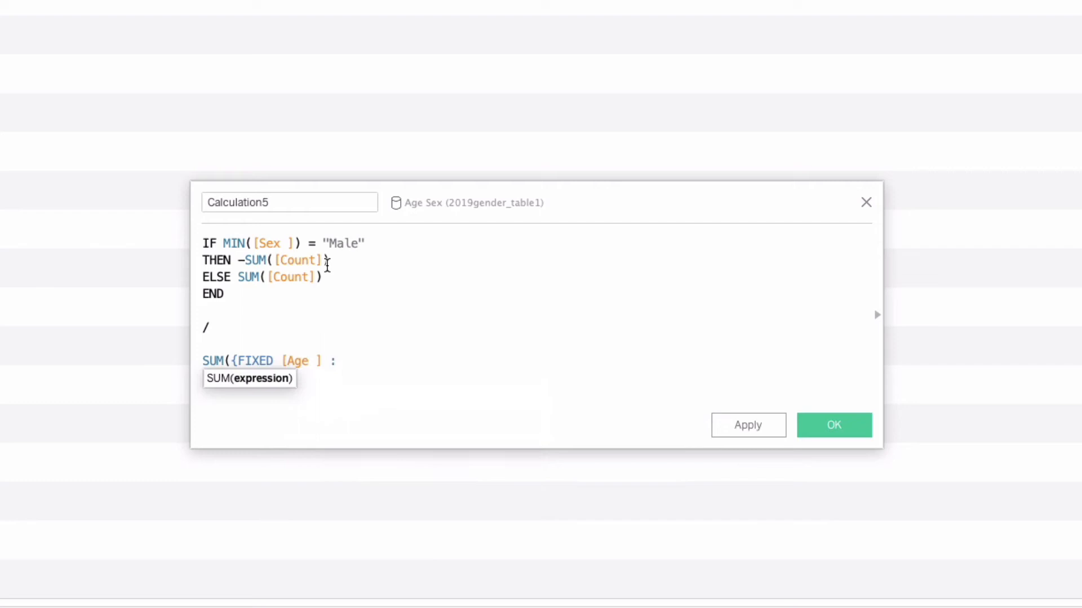
type("SUM(C")
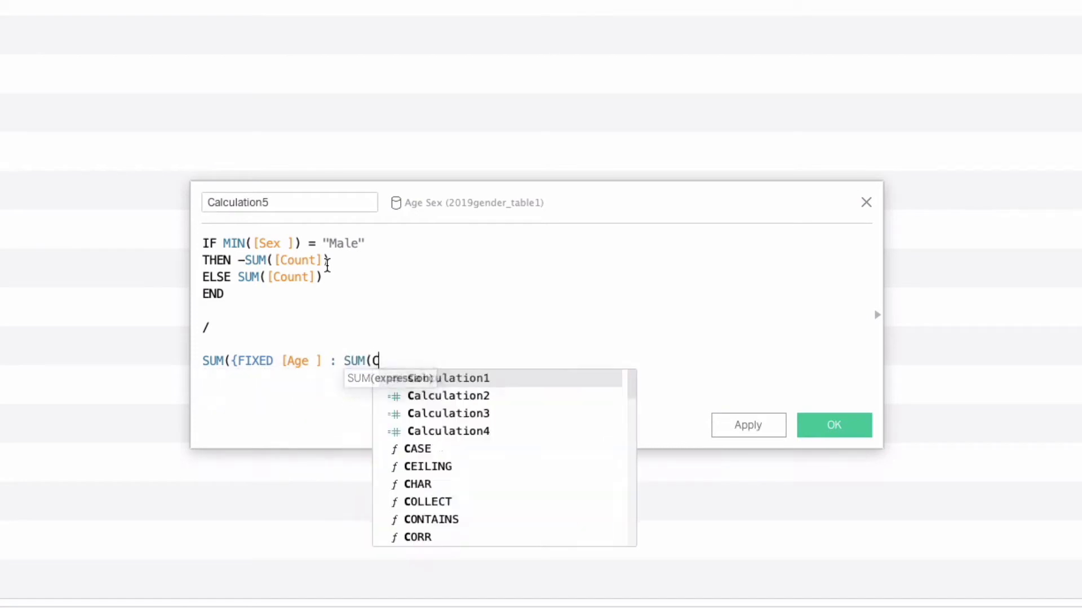
type("[Count])})")
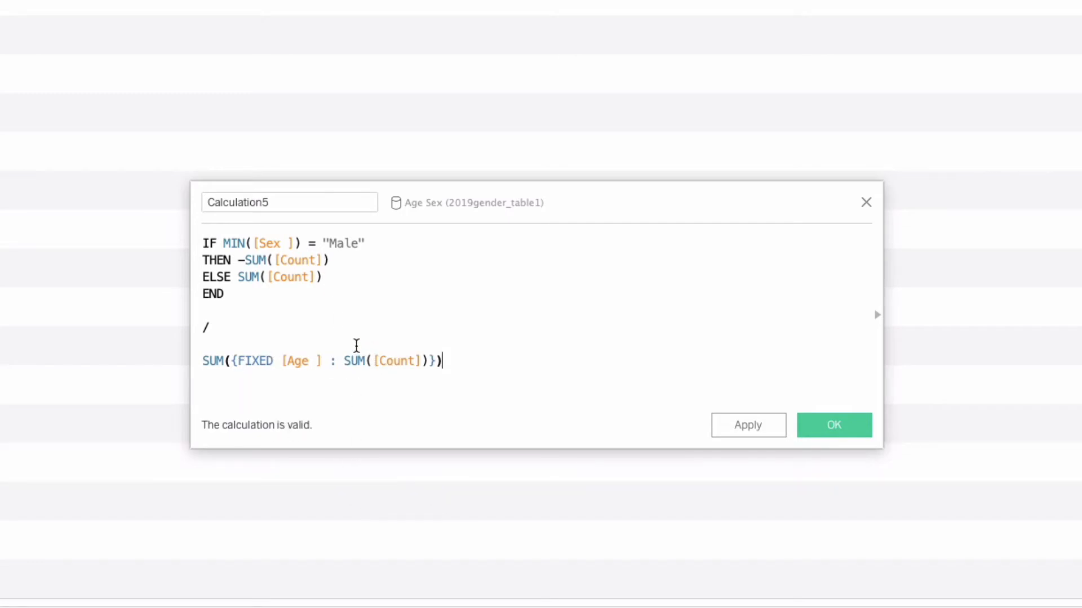
mouse_move(247, 294)
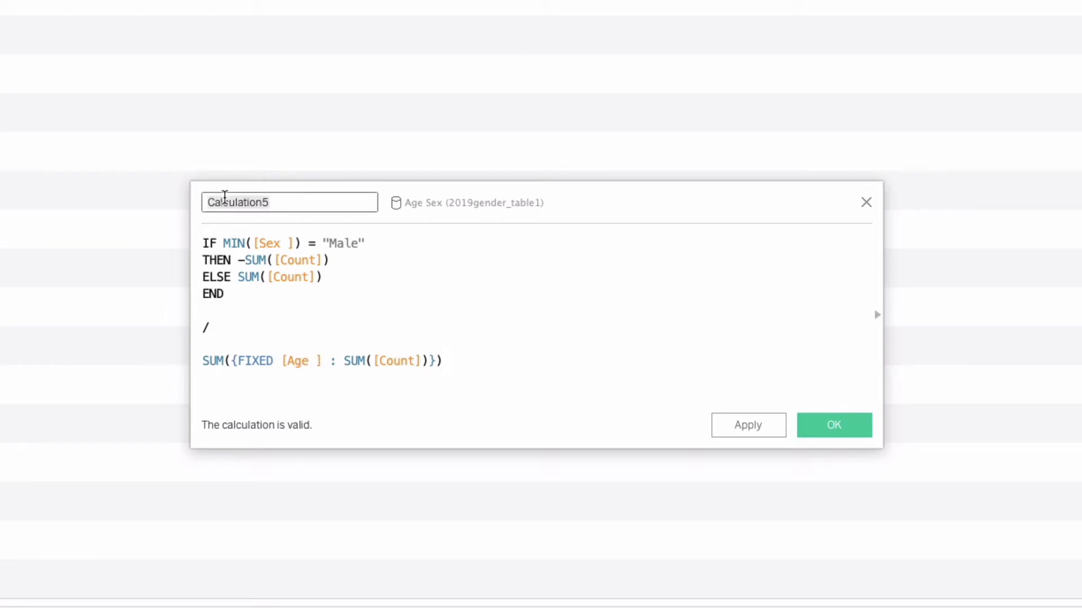
Step: Name the calculation Spine Chart and save it
type("Spike")
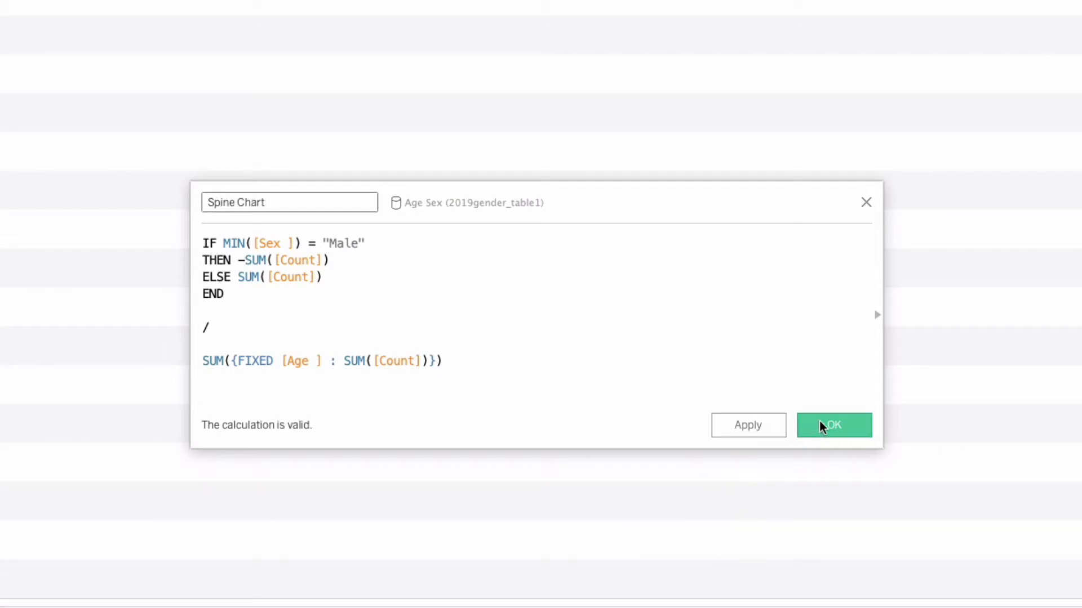
mouse_move(834, 425)
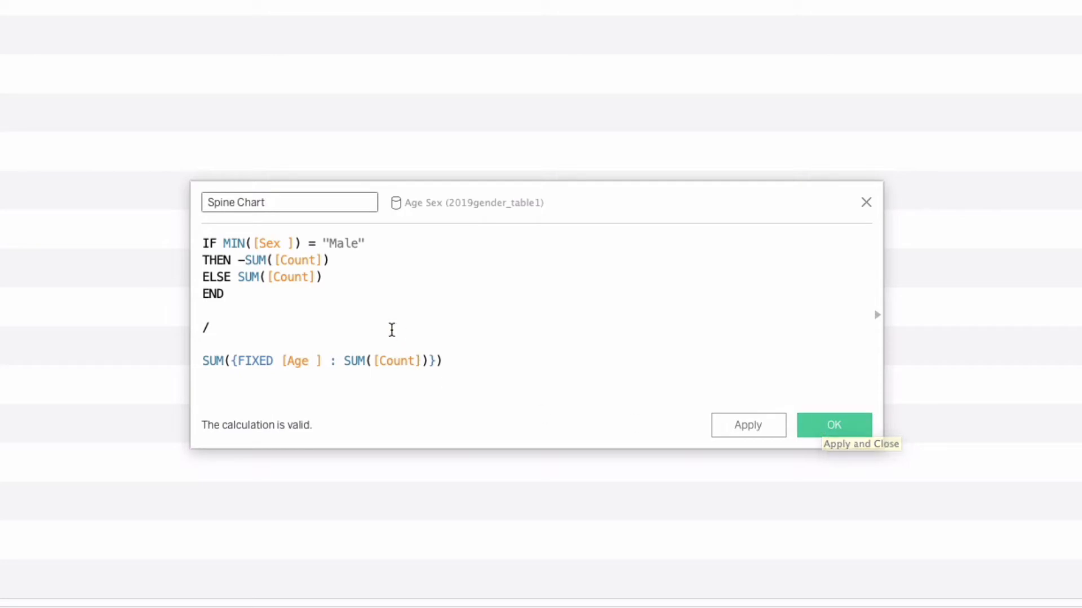
mouse_move(240, 271)
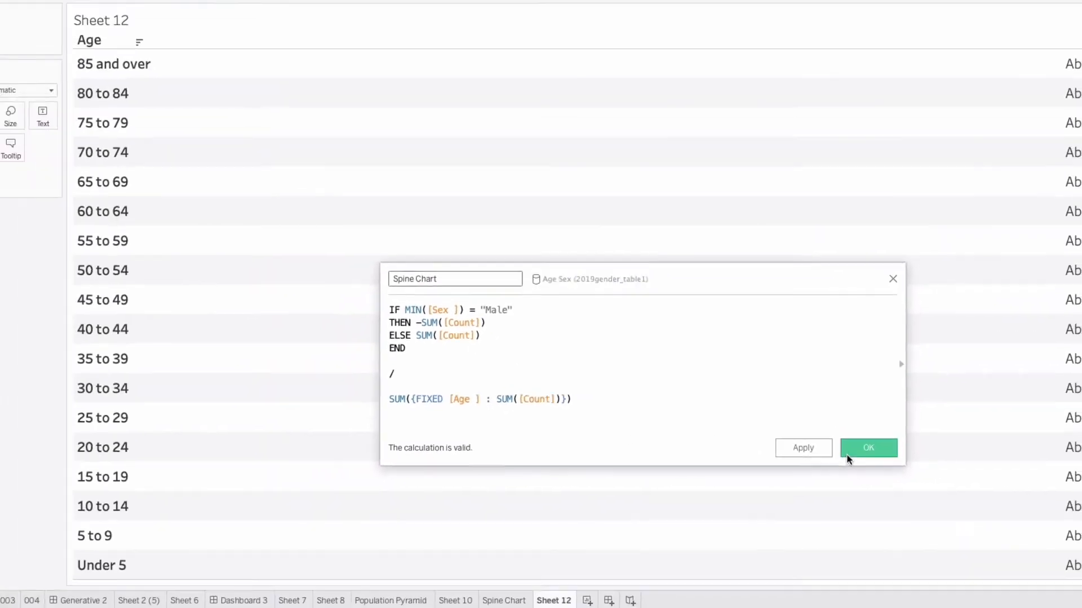
left_click(868, 447)
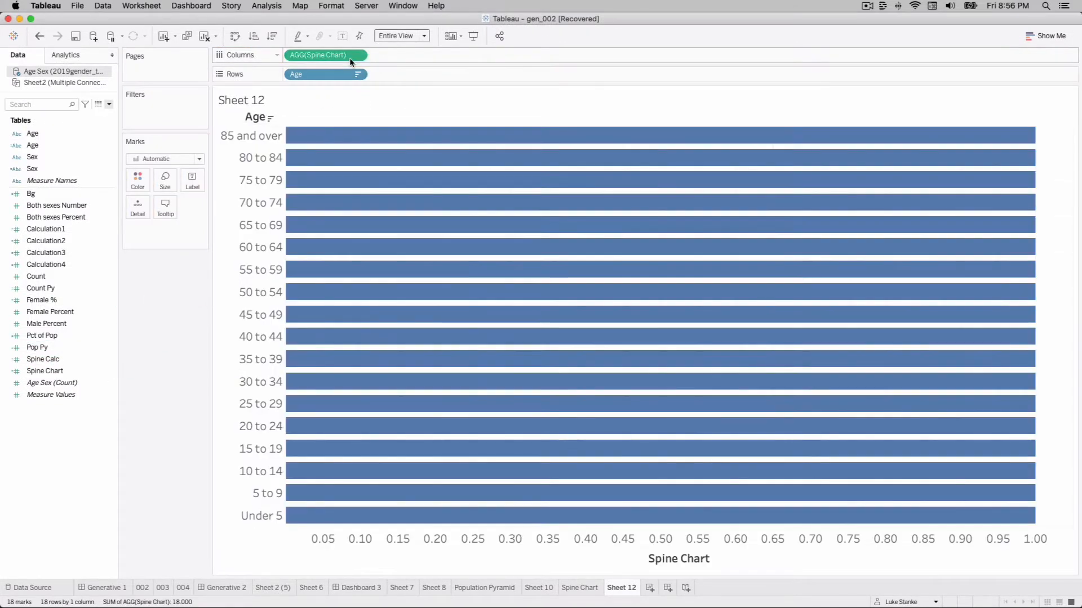
mouse_move(178, 102)
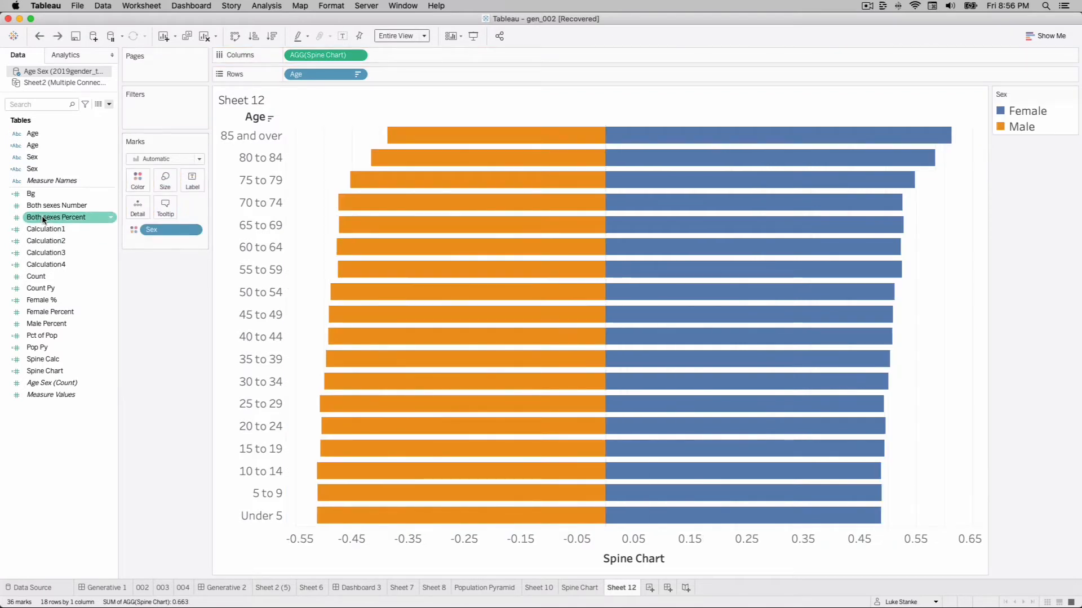
Step: Add the Spine Chart field to the view, splitting bars into orange male and blue female shares
left_click(44, 370)
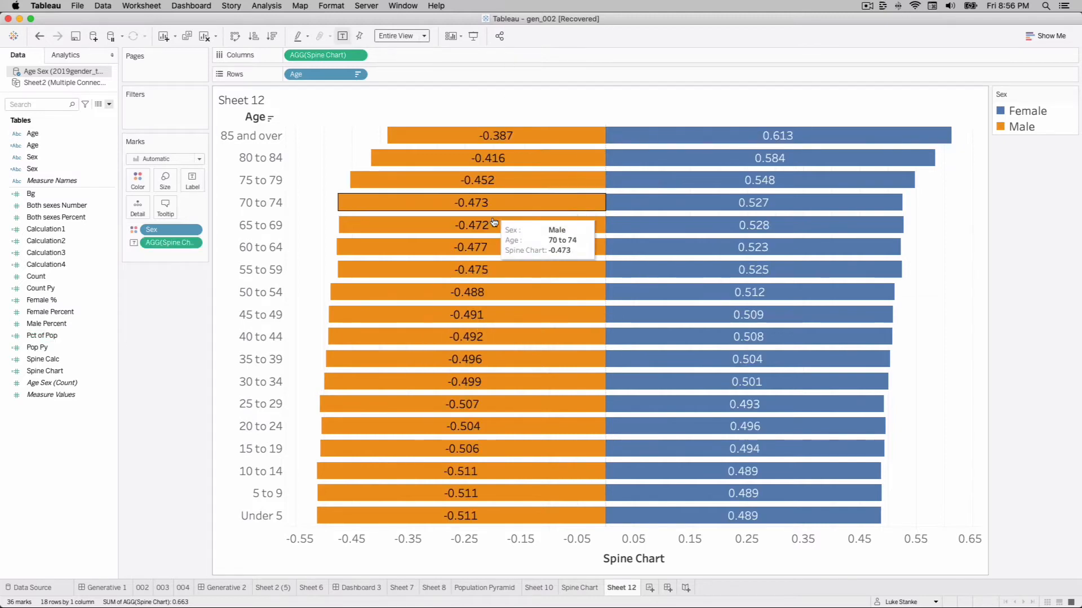
mouse_move(663, 136)
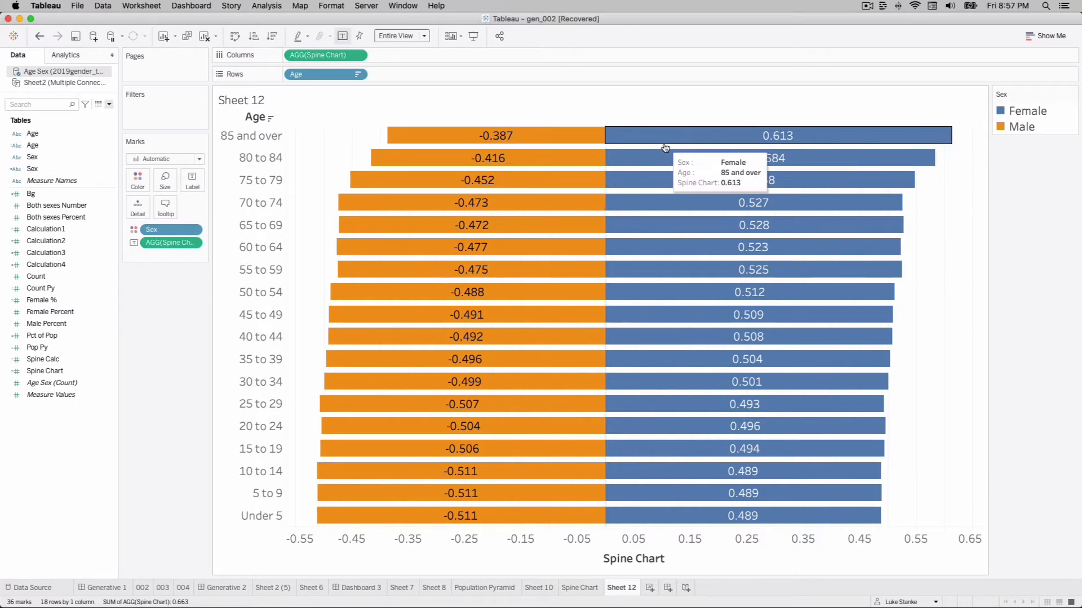
mouse_move(624, 142)
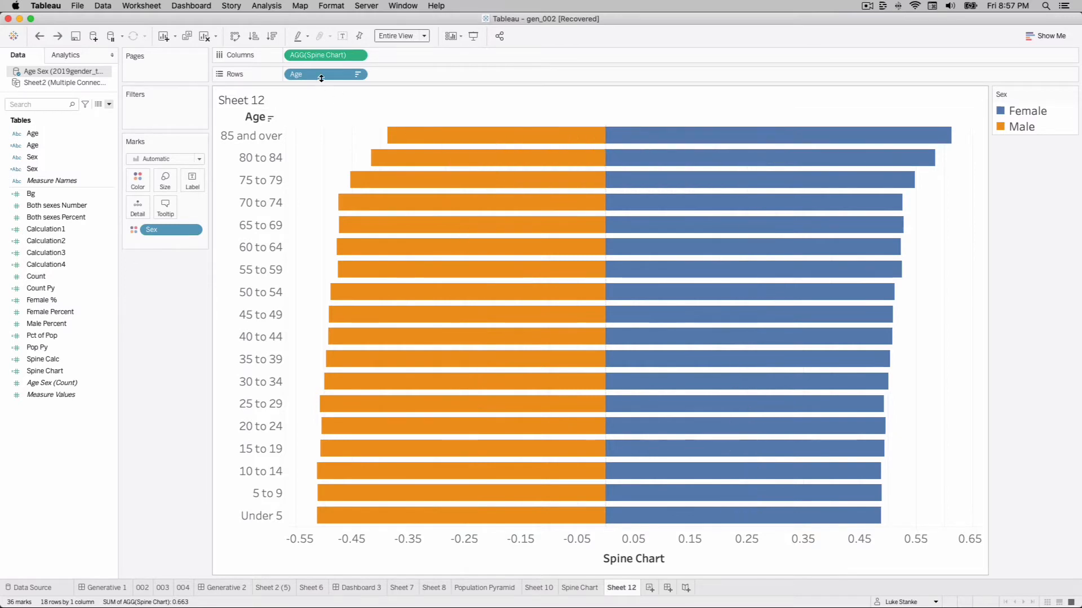
mouse_move(184, 76)
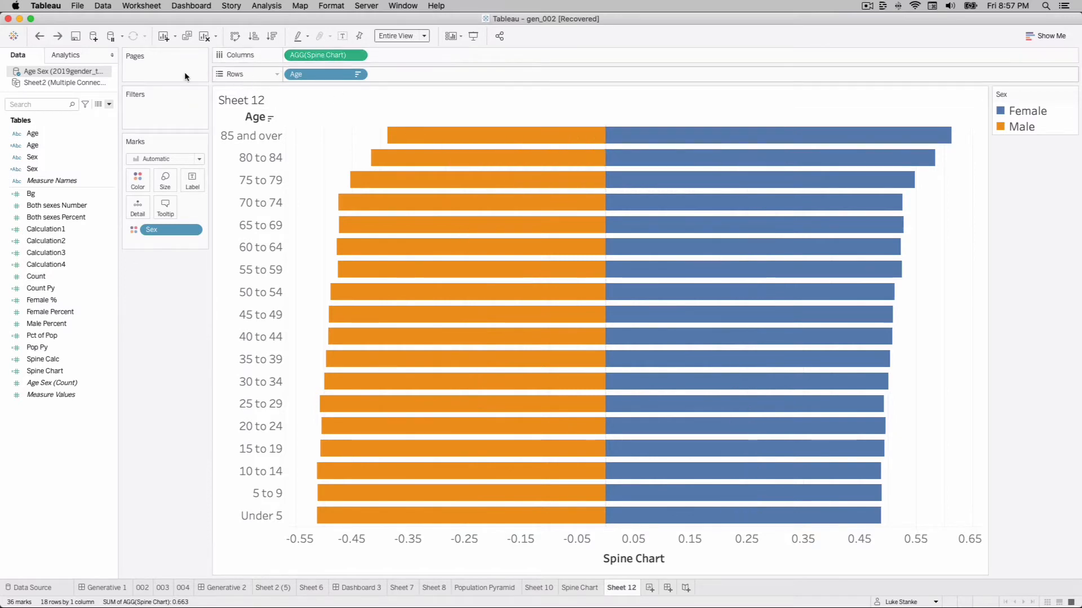
Step: Duplicate the Spine Calc field and bring up the copy's formula for editing
left_click(109, 103)
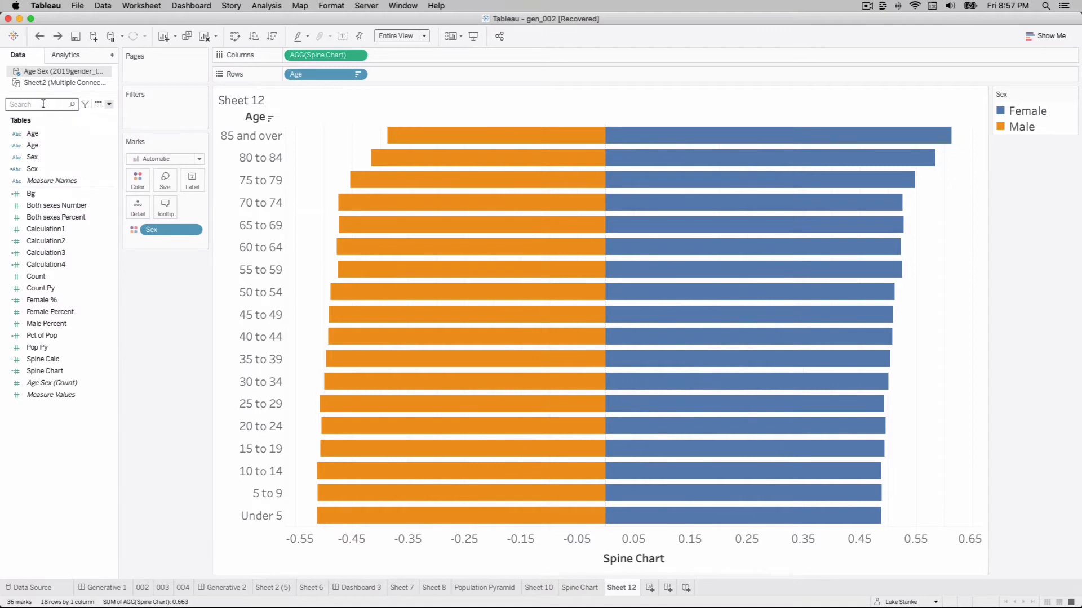
left_click(48, 323)
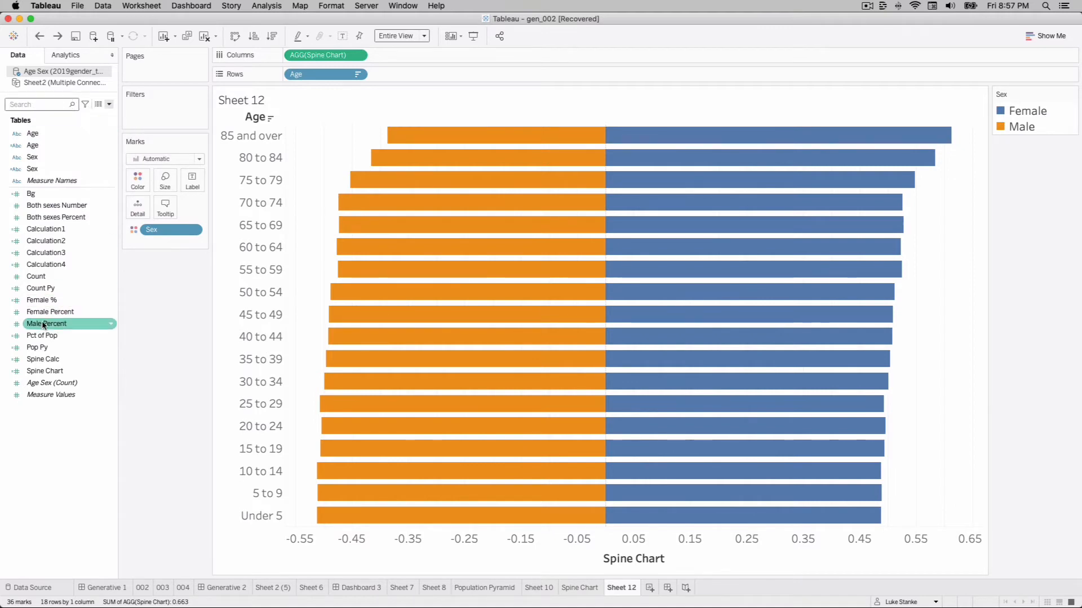
left_click(43, 359)
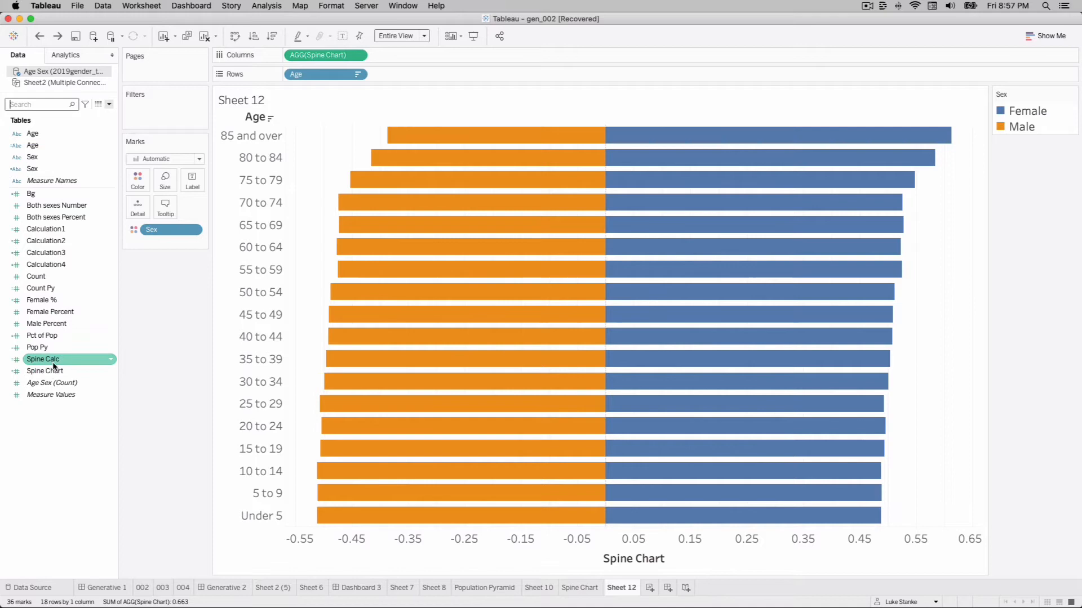
right_click(43, 358)
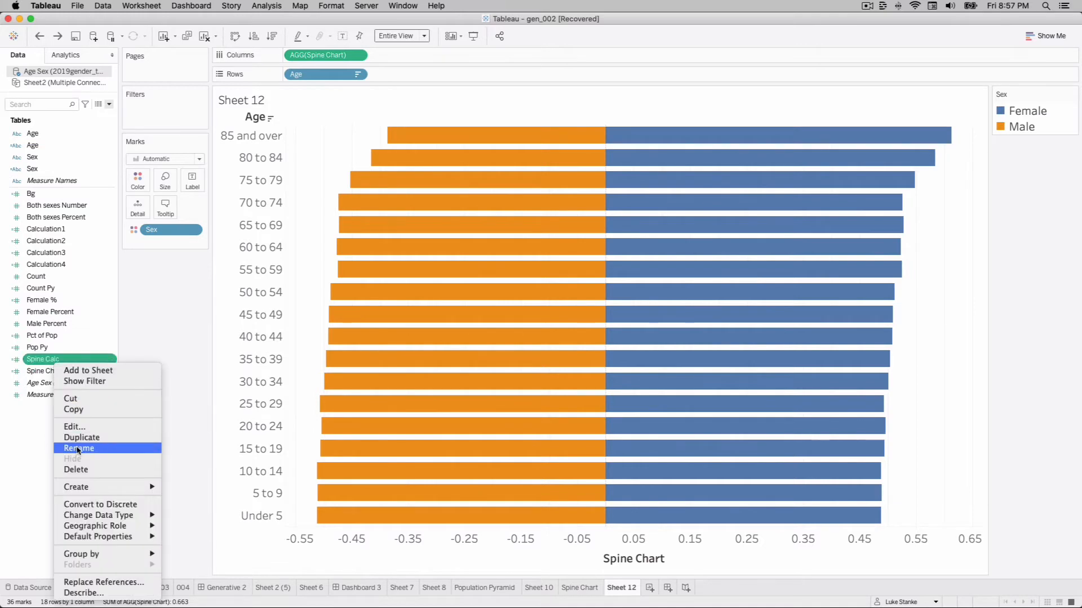
left_click(81, 437)
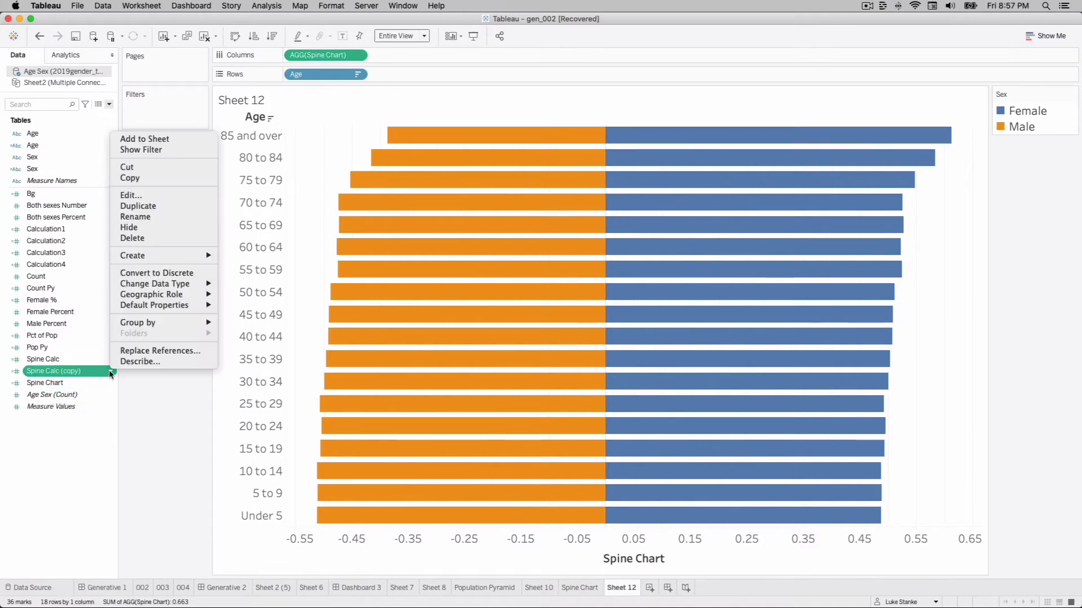
left_click(130, 195)
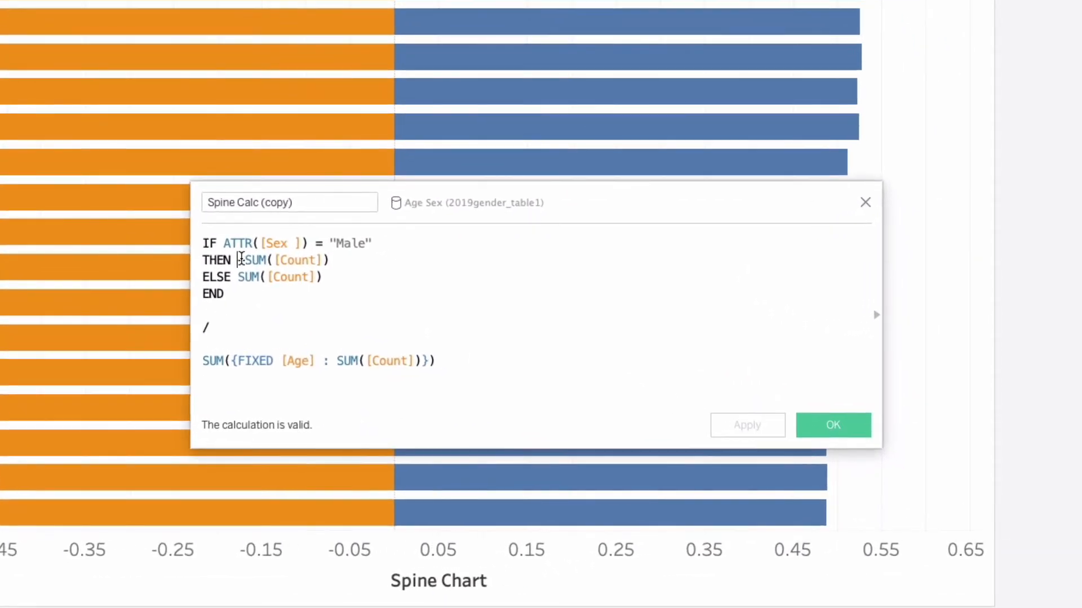
Step: Replace the copy's numerator with SUM(IF [Sex] = ..
type("-")
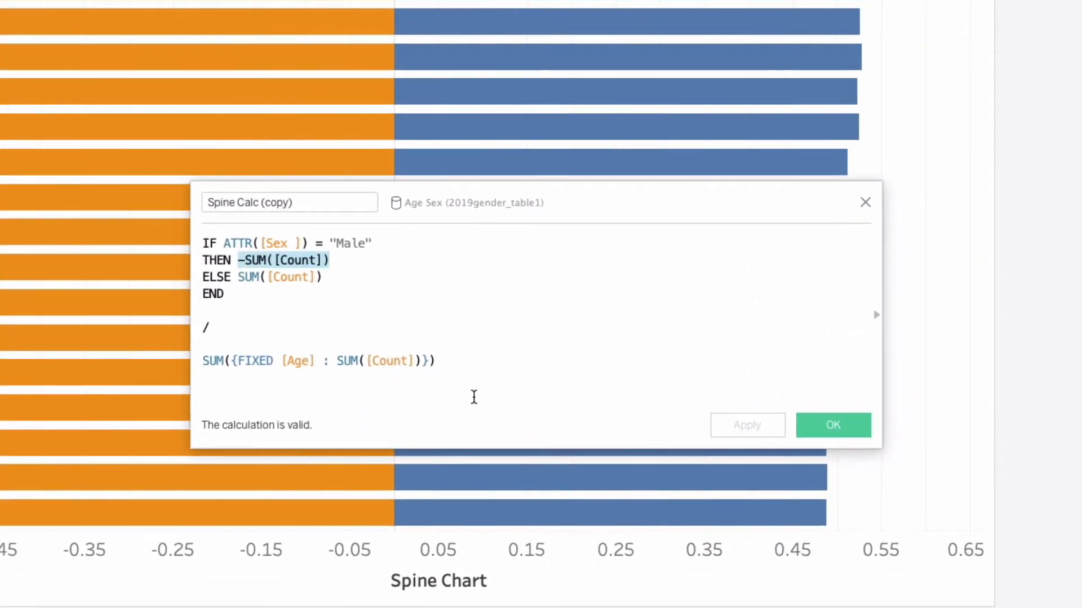
type("NULL")
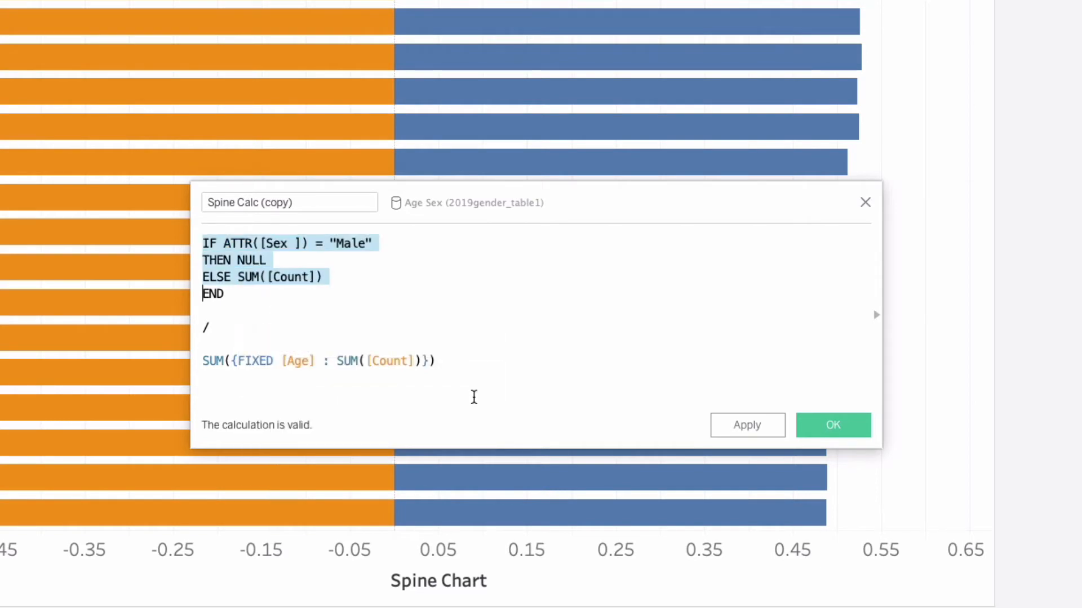
key("Delete")
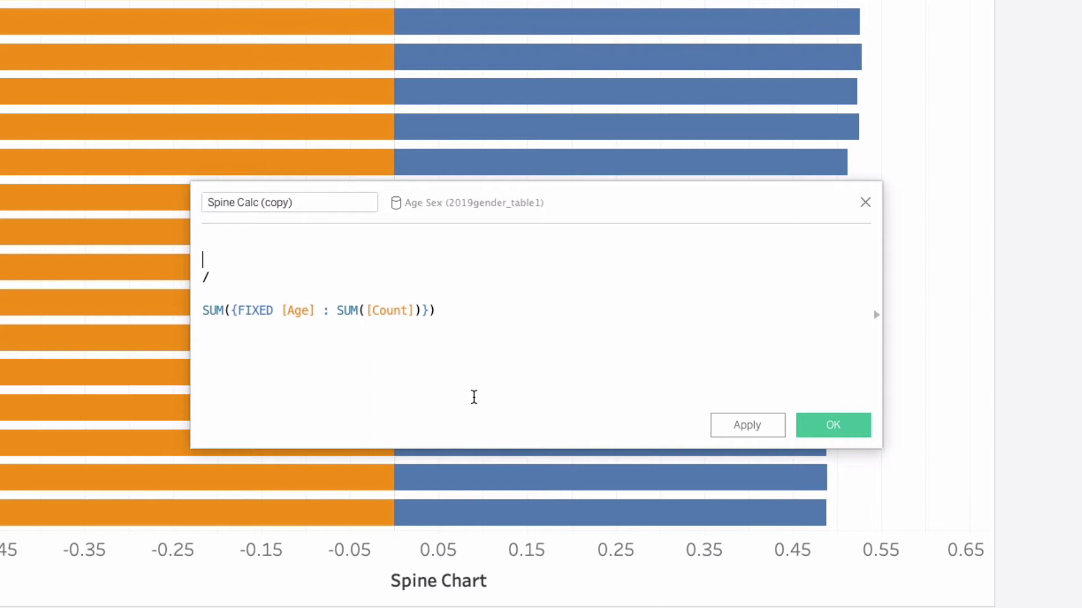
type("SUM()")
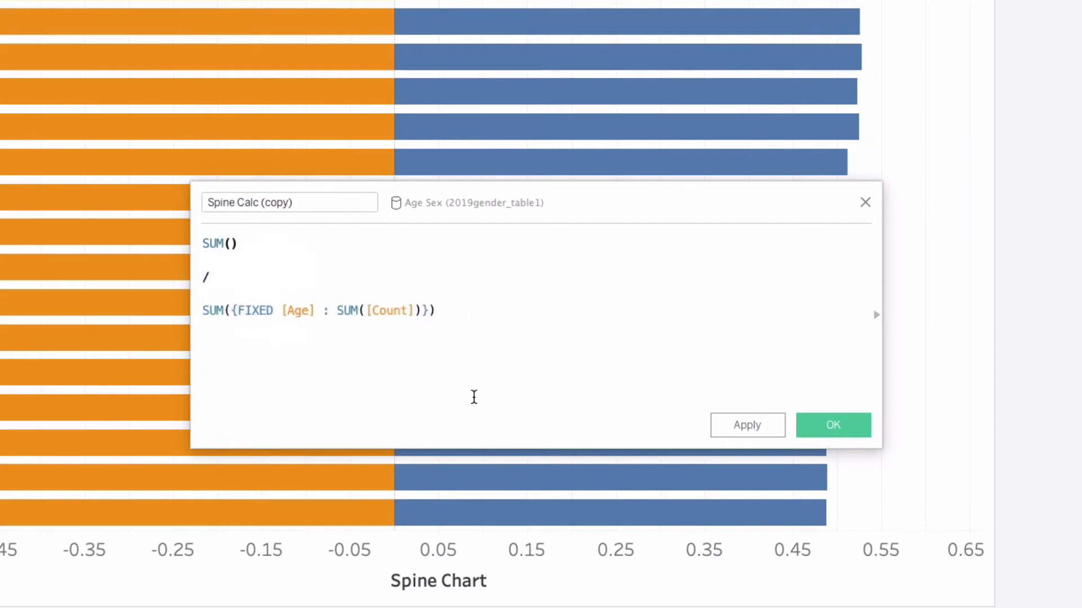
type("OF")
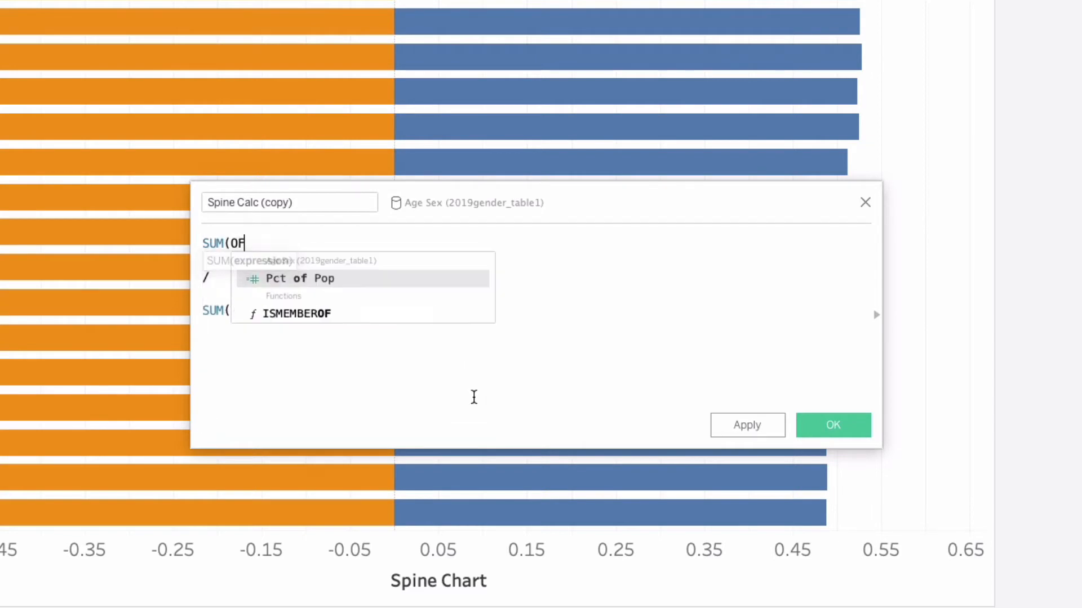
type("IF S")
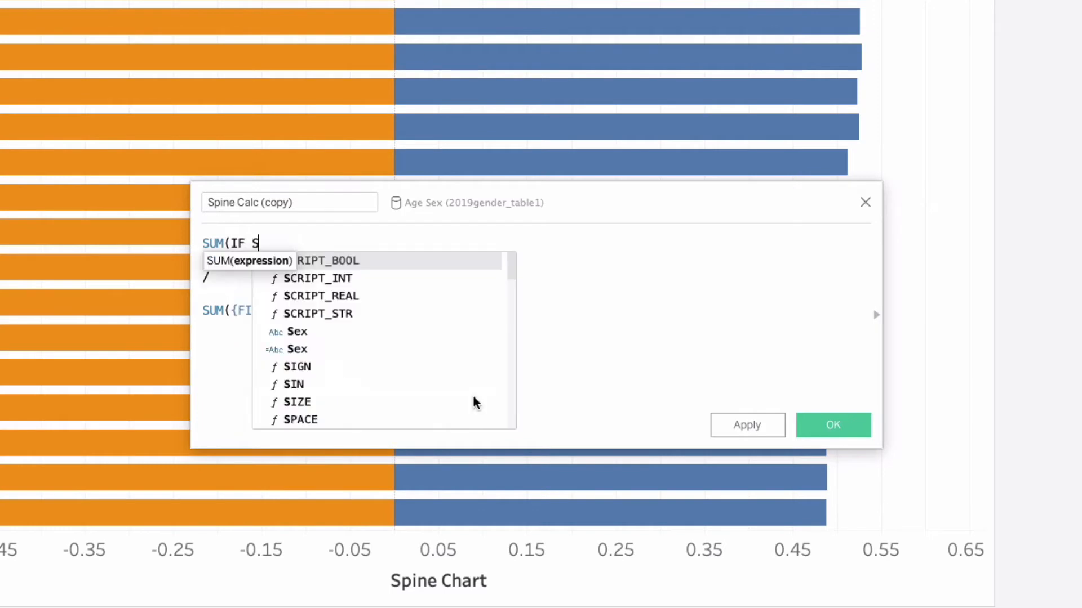
left_click(296, 331)
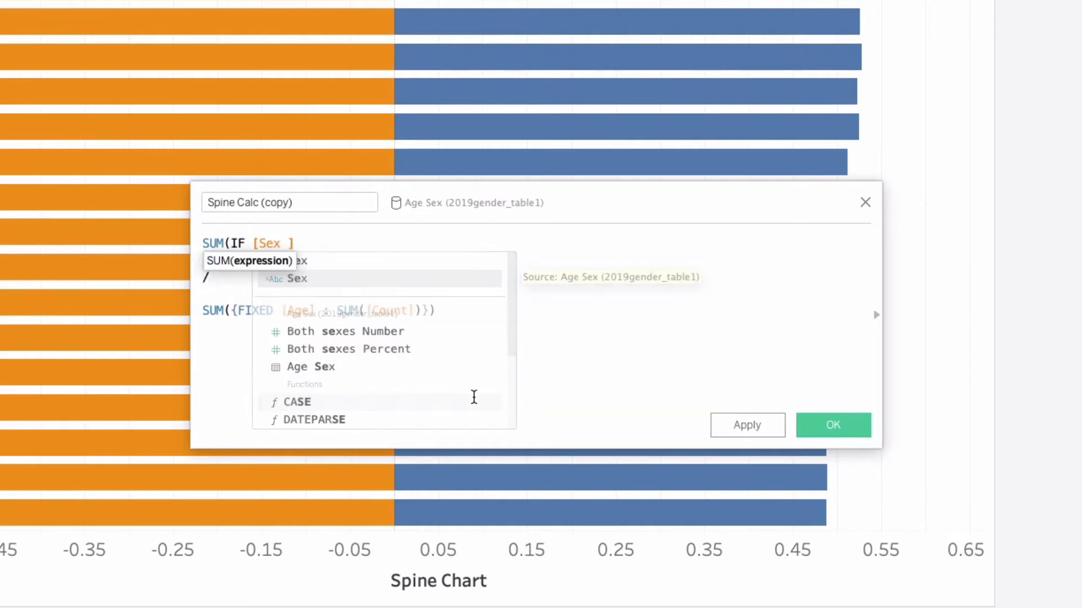
type("= \"")
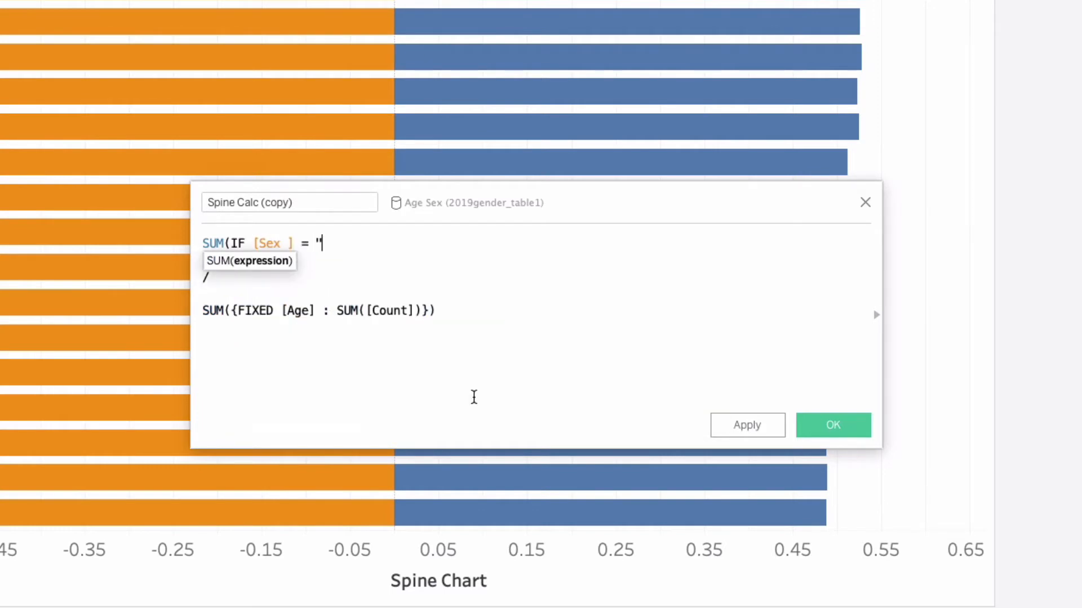
Step: Finish the numerator as "Female" THEN [Count] END), name the field % Female and save it
type("Female")
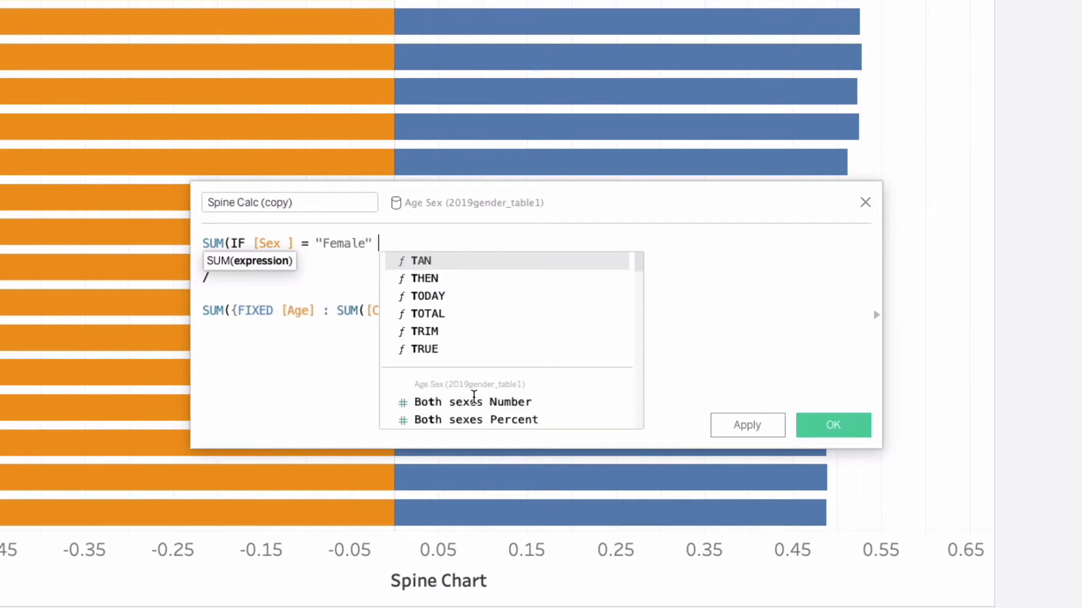
type("THEN [Count]")
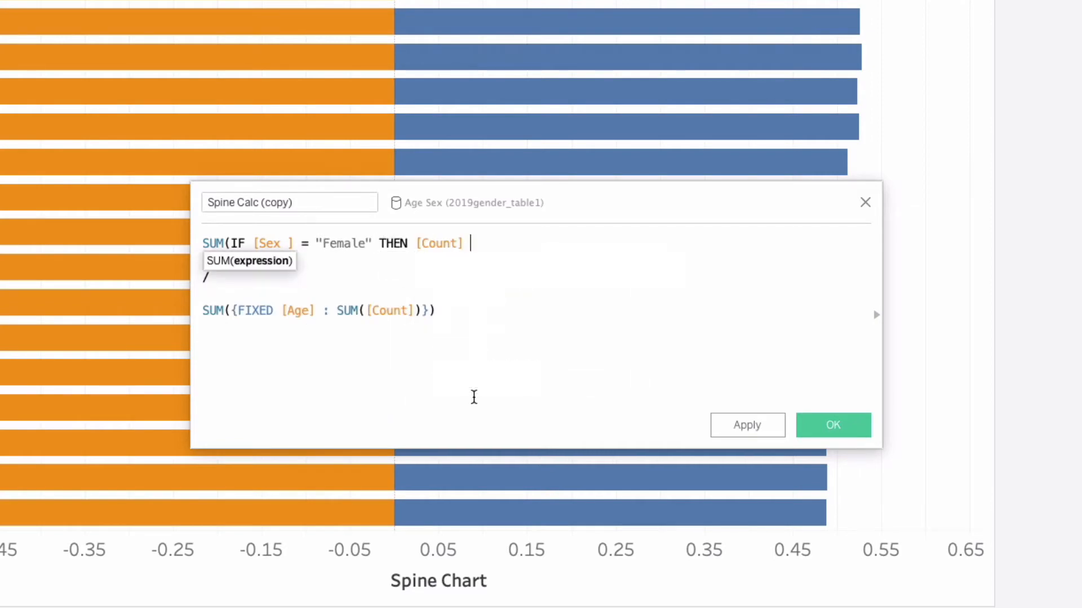
type("END)")
left_click(288, 202)
type("%")
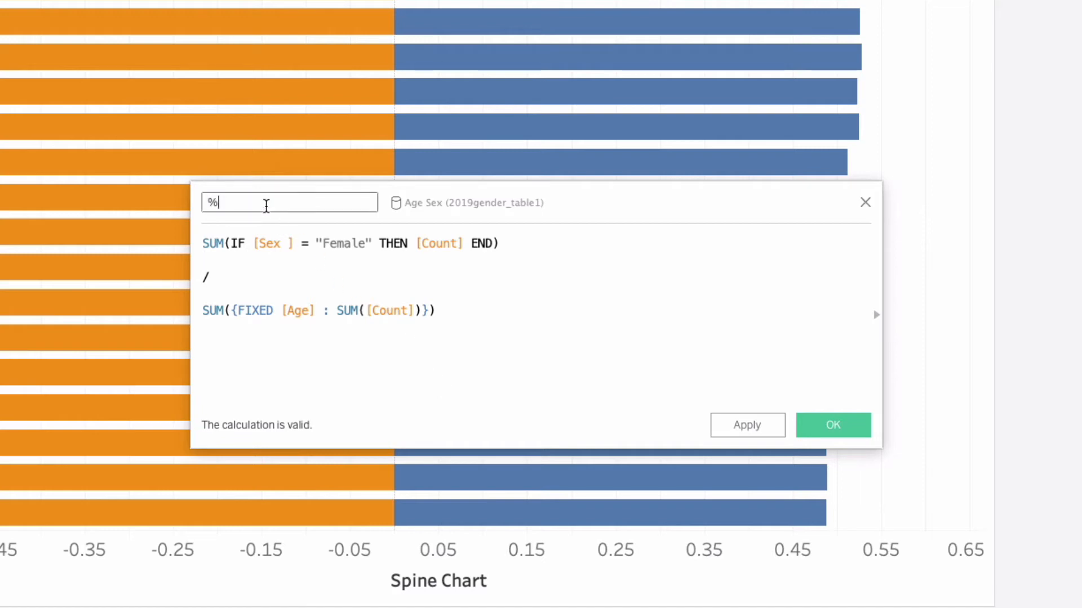
type("Feam")
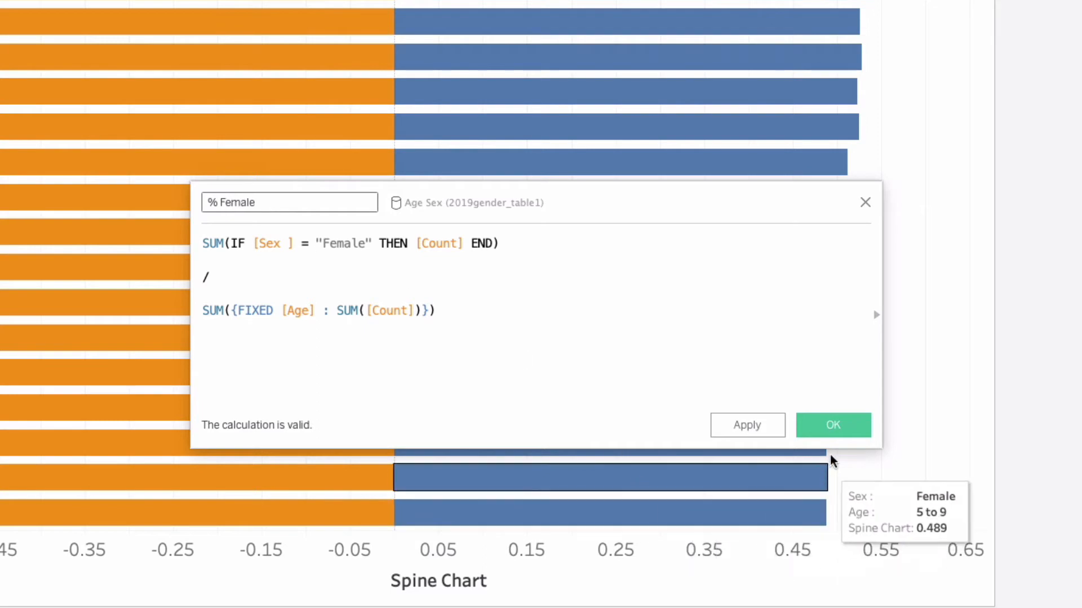
left_click(831, 425)
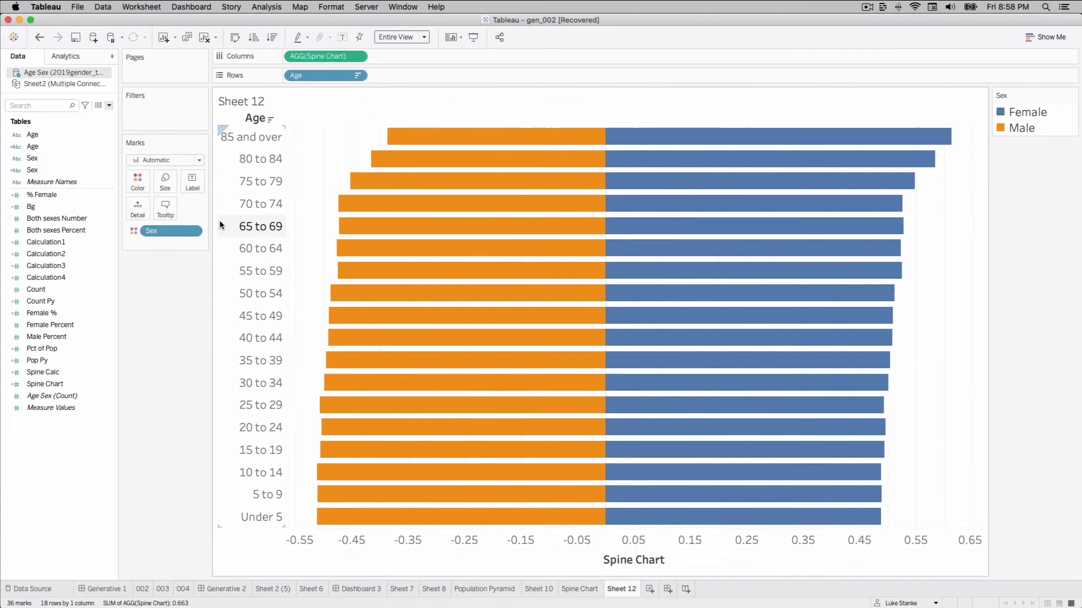
Step: Set Female %'s default number format to Percentage with 1 decimal place
right_click(42, 313)
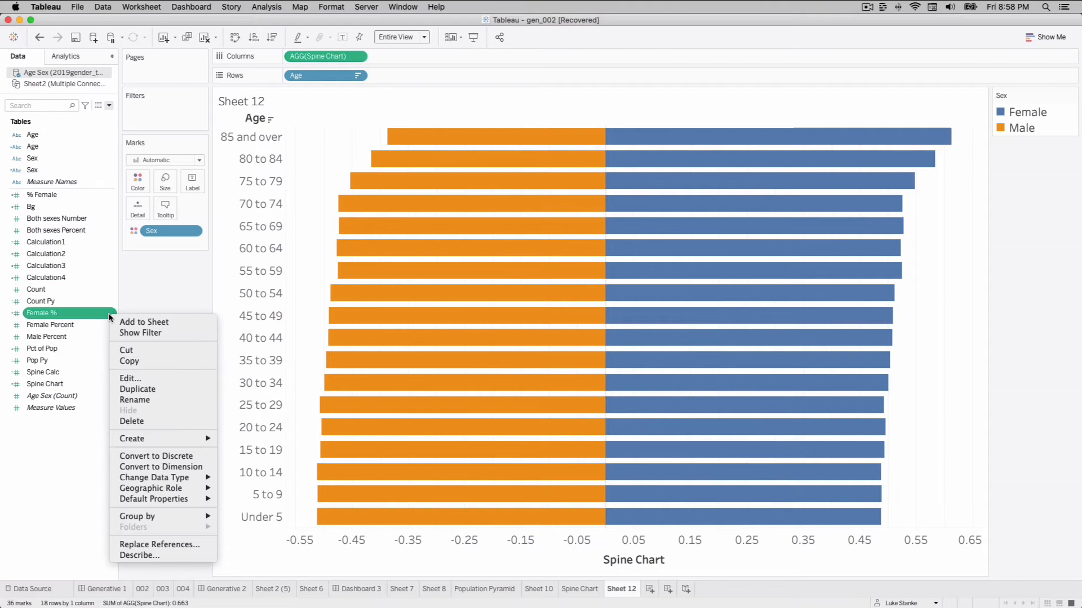
mouse_move(248, 524)
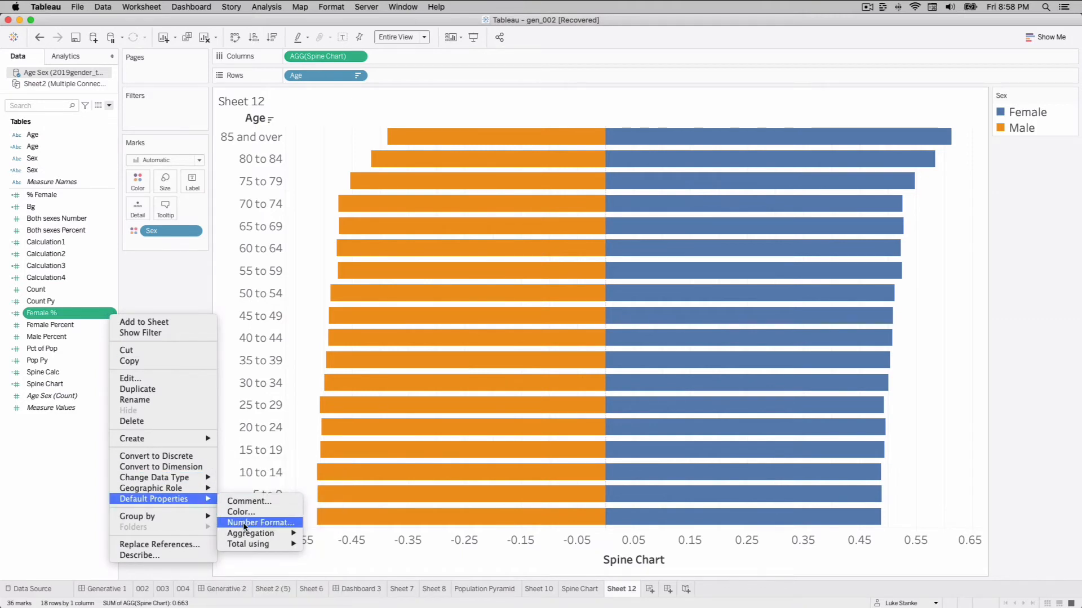
left_click(260, 521)
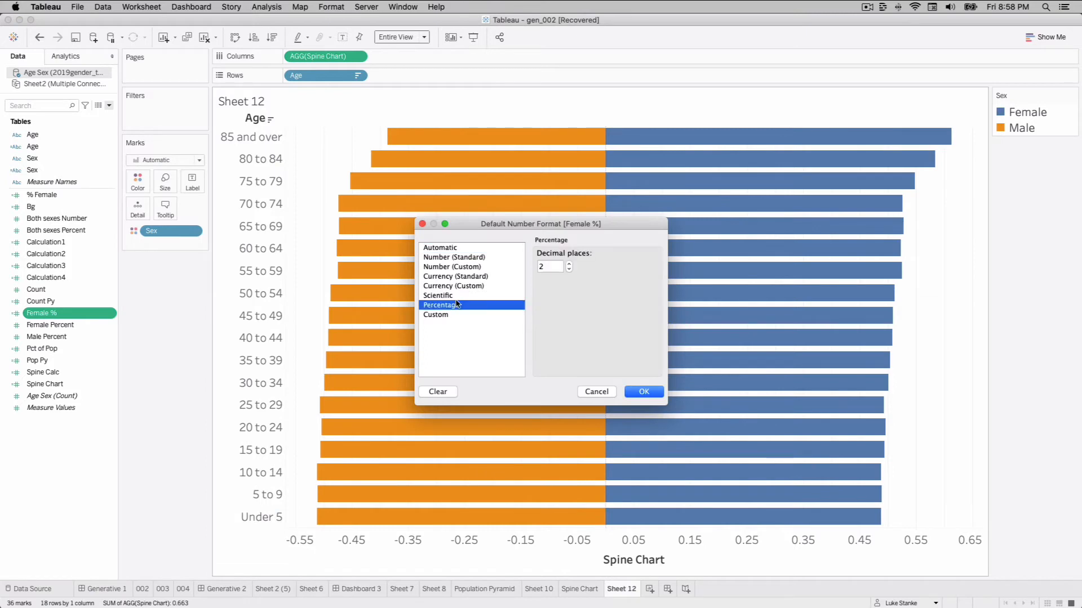
left_click(569, 270)
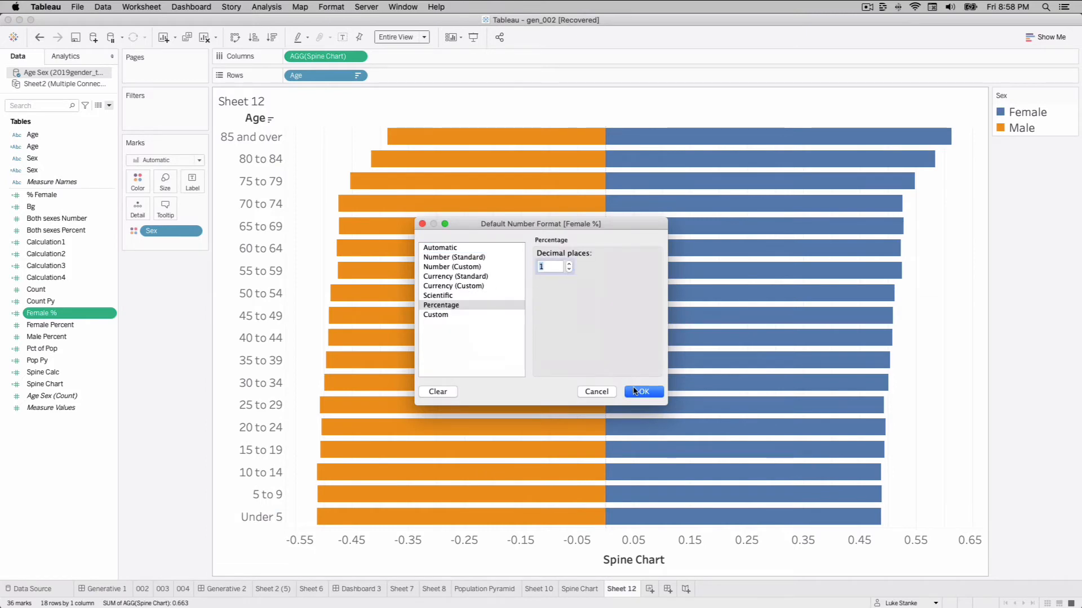
left_click(640, 391)
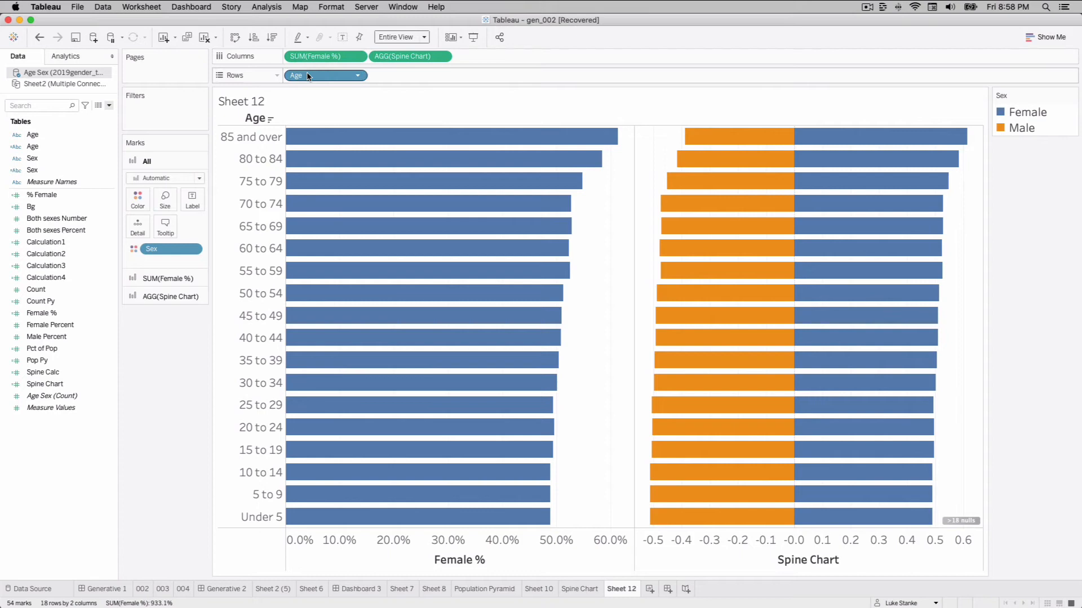
mouse_move(349, 84)
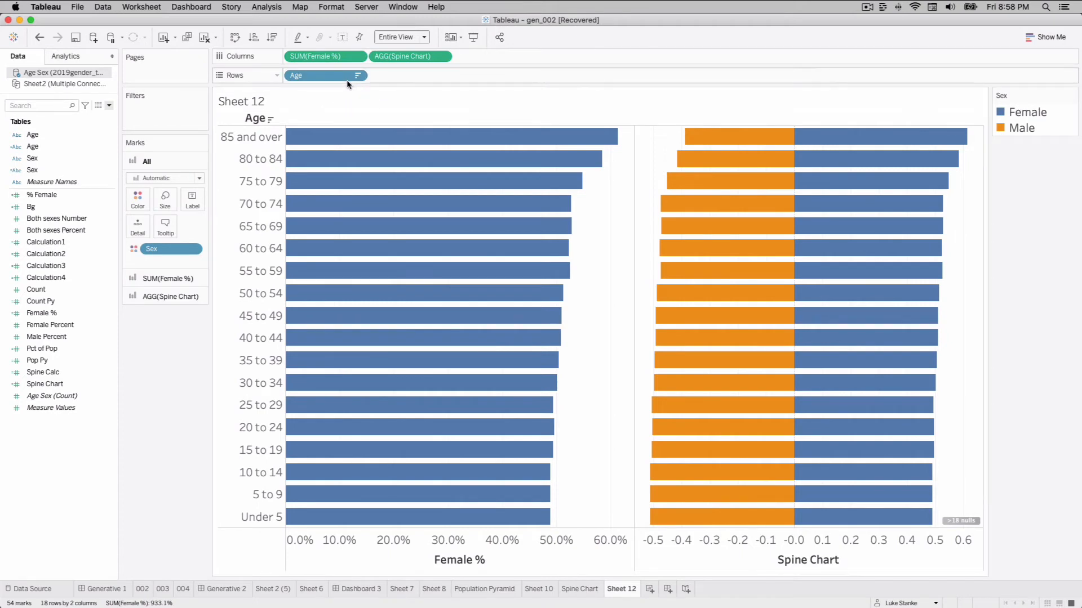
mouse_move(234, 260)
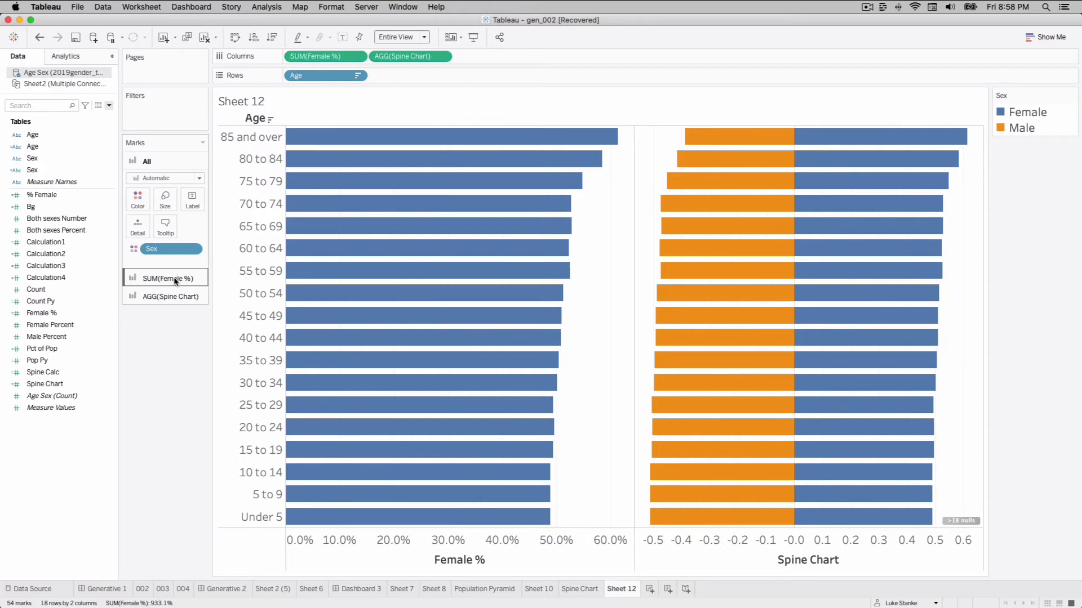
Step: Show mark labels on the SUM(Female %) bars only, e.g. 61.3% for 85 and over
left_click(192, 200)
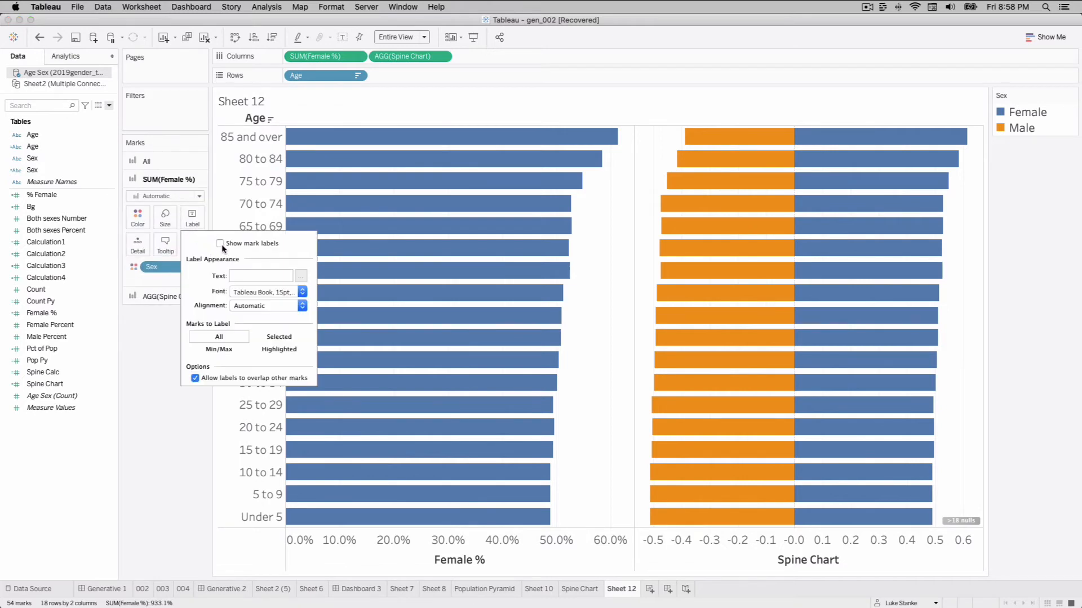
left_click(220, 243)
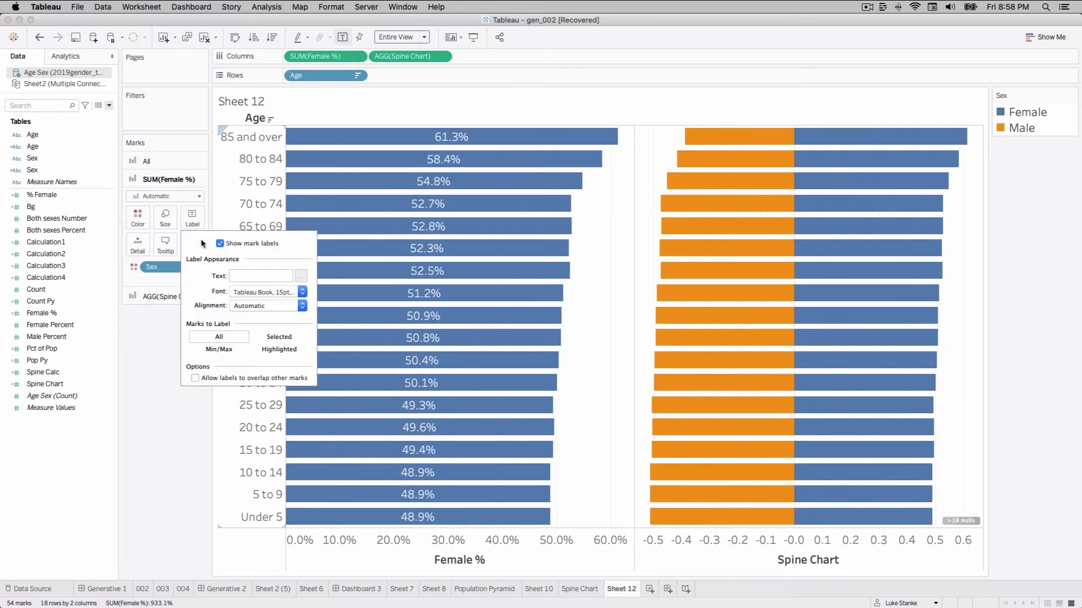
mouse_move(242, 303)
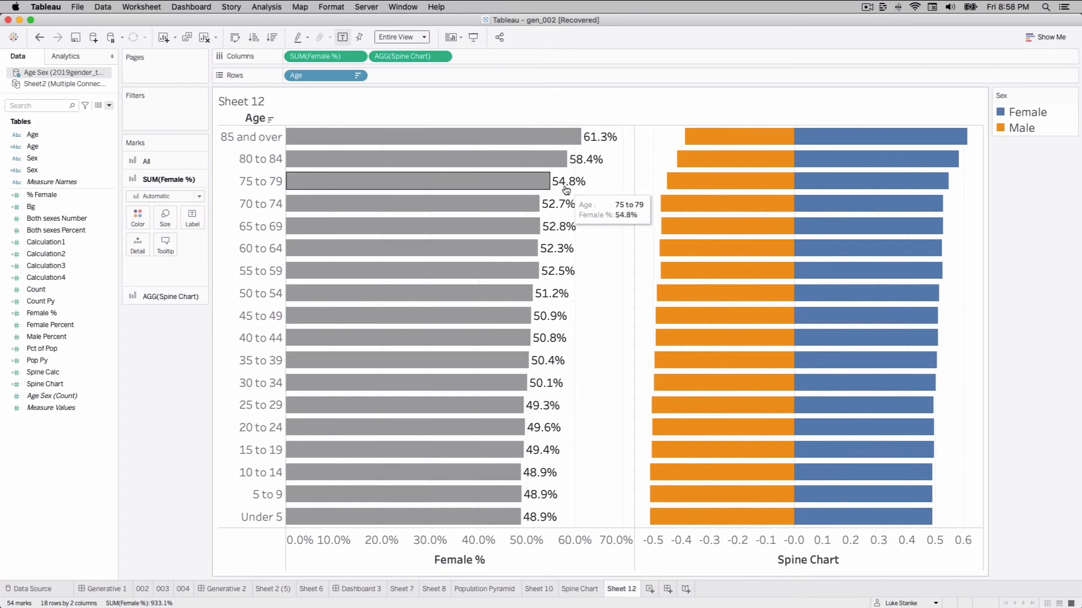
mouse_move(597, 159)
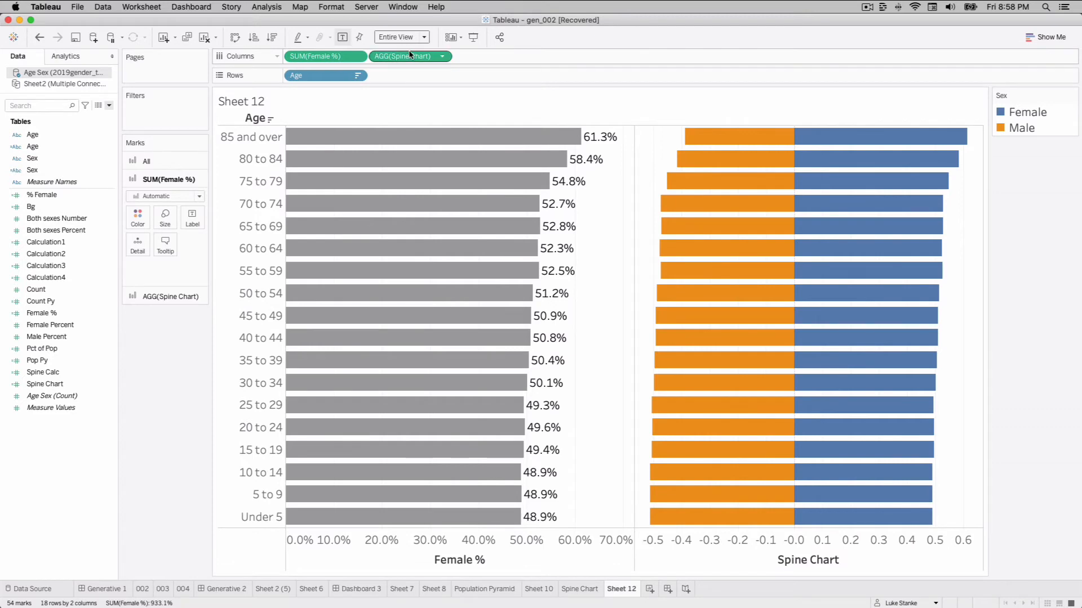
Step: Draw all measures as bars on the shared axis, with the Female % axis options brought up
left_click(441, 56)
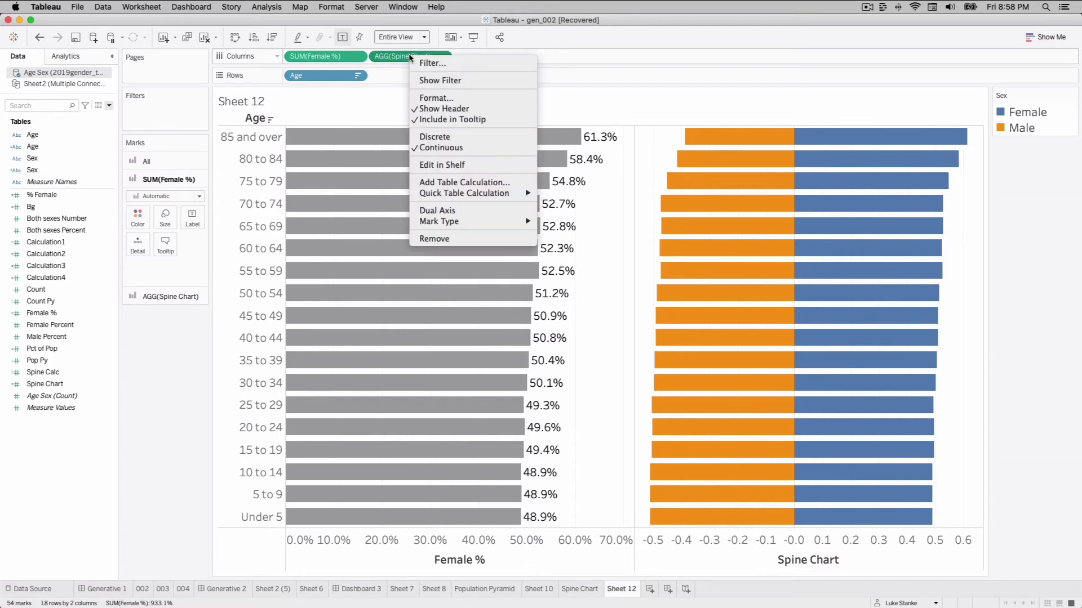
mouse_move(435, 211)
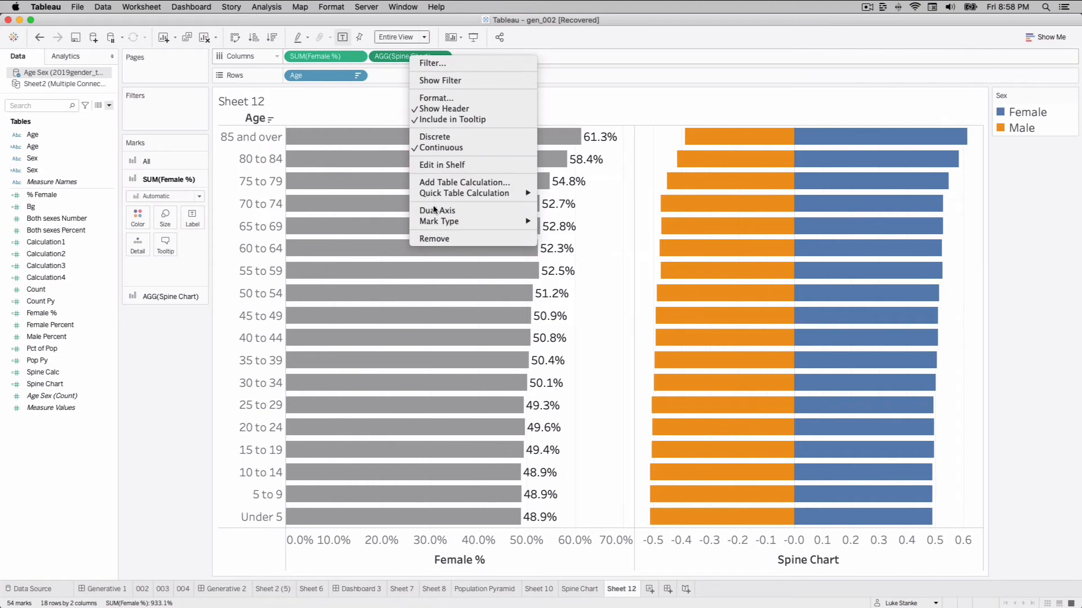
right_click(503, 550)
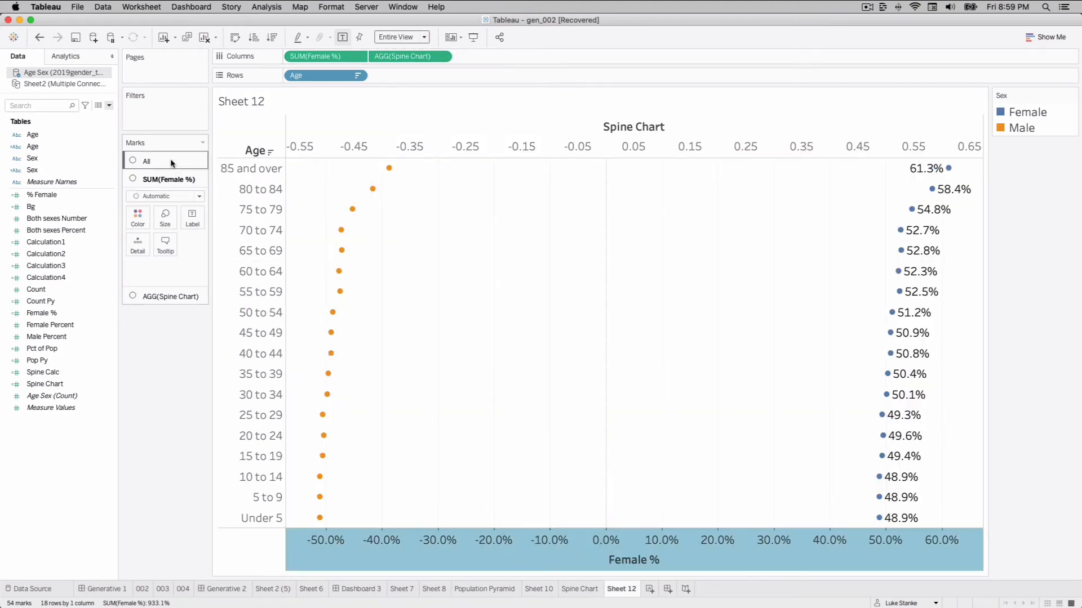
left_click(164, 196)
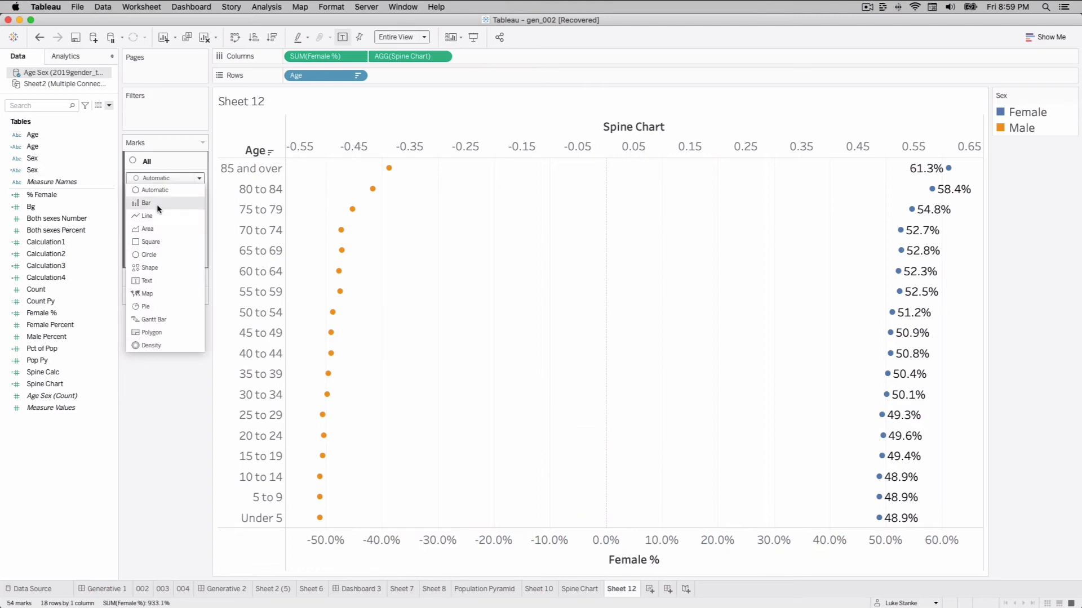
left_click(145, 203)
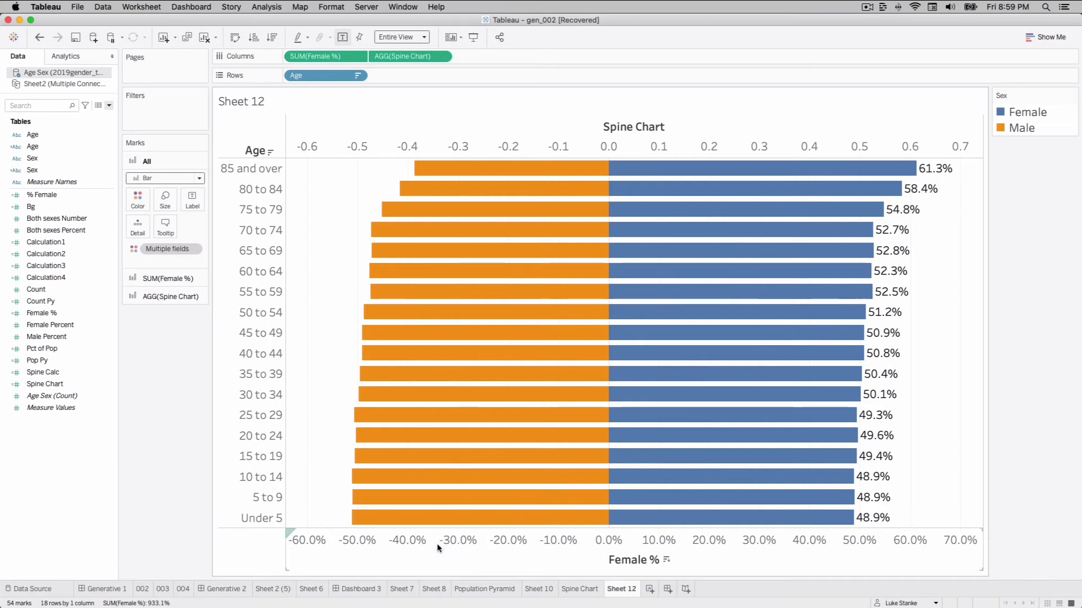
right_click(437, 549)
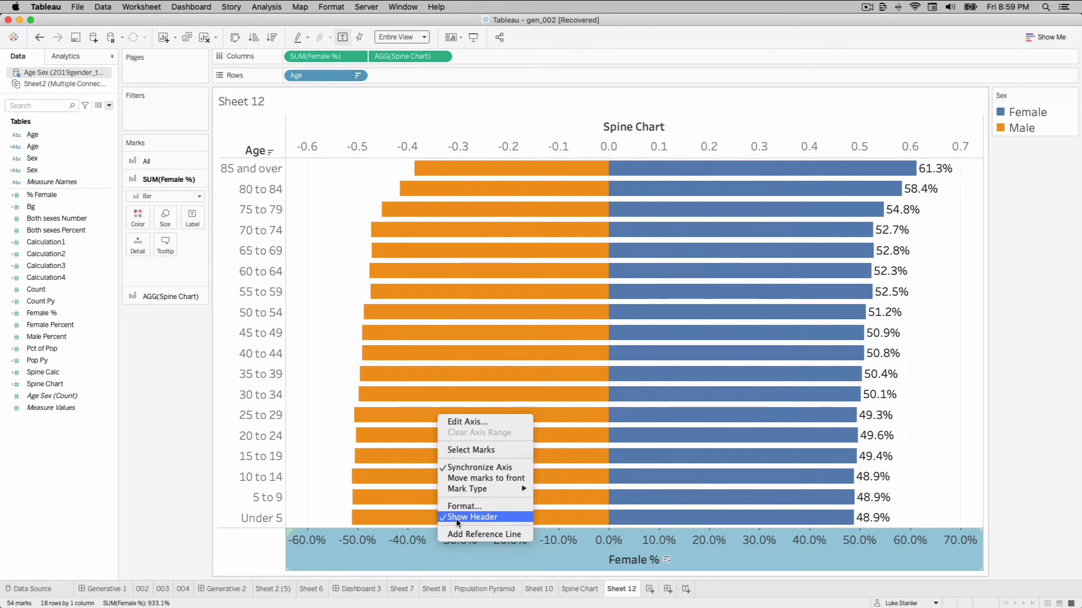
Step: Hide the Female % axis and add an ad-hoc 0.0 field on Rows set to Dimension
left_click(472, 517)
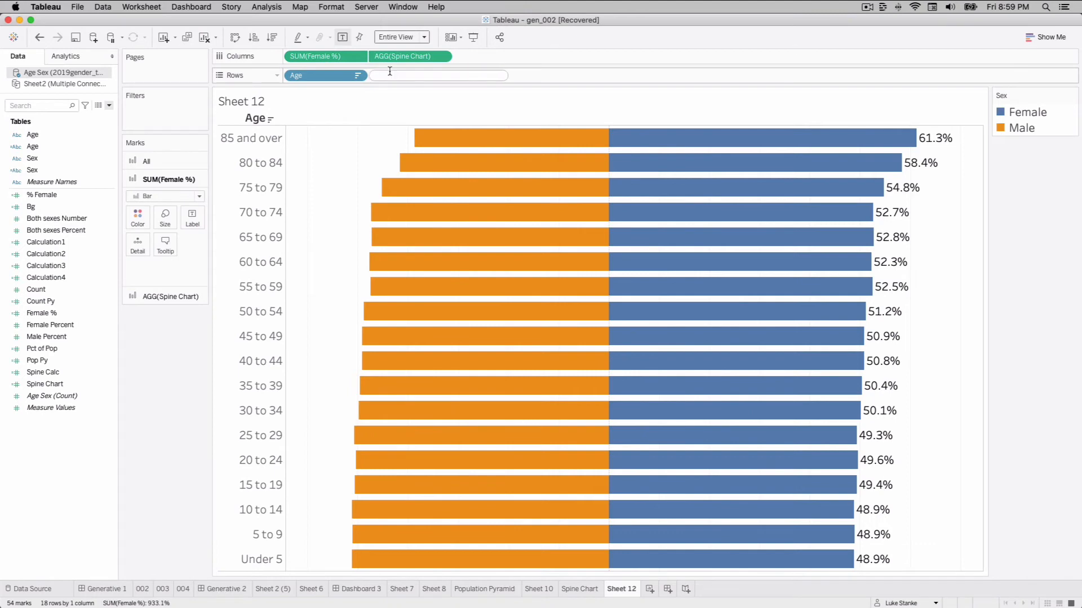
type("M(0.0")
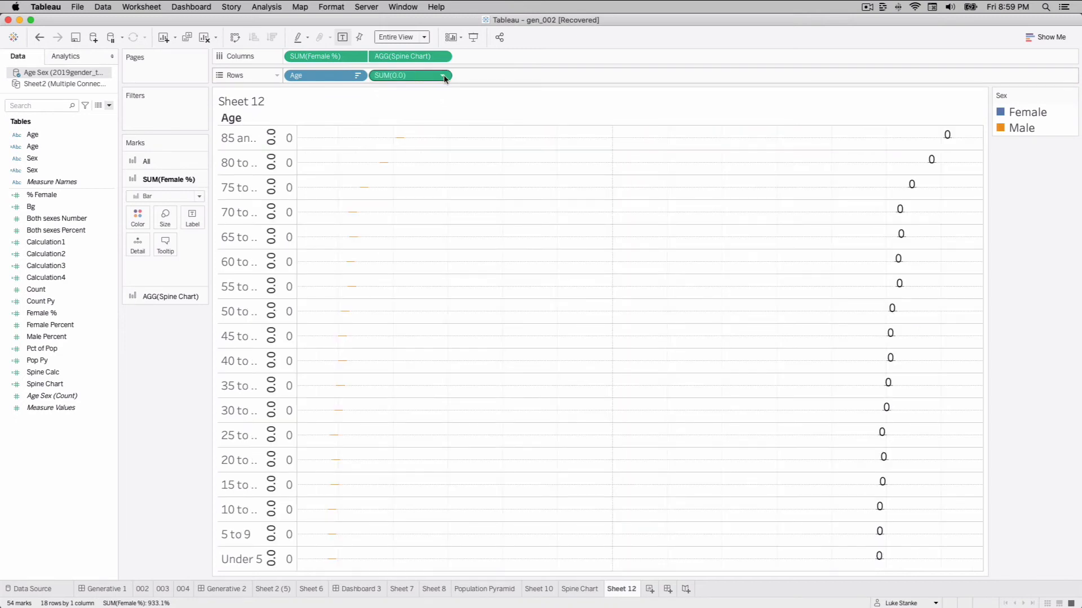
left_click(443, 76)
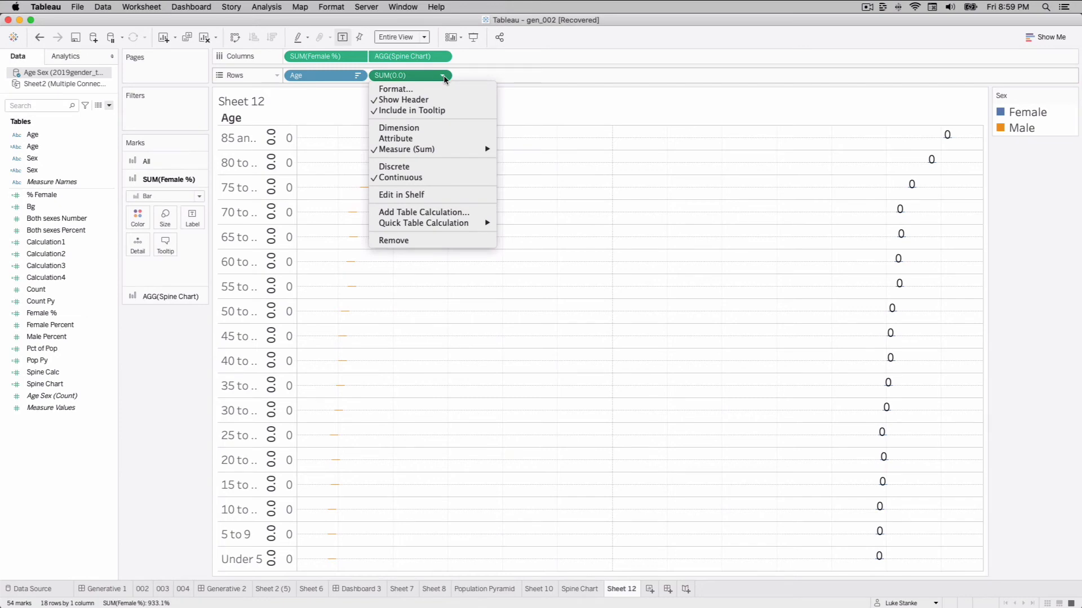
mouse_move(399, 127)
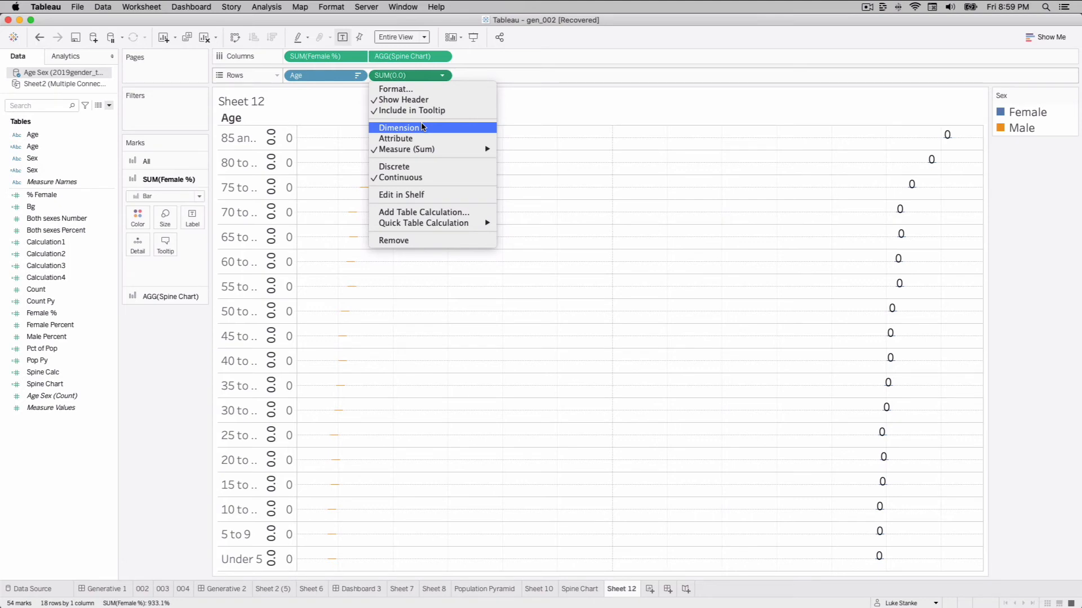
left_click(398, 127)
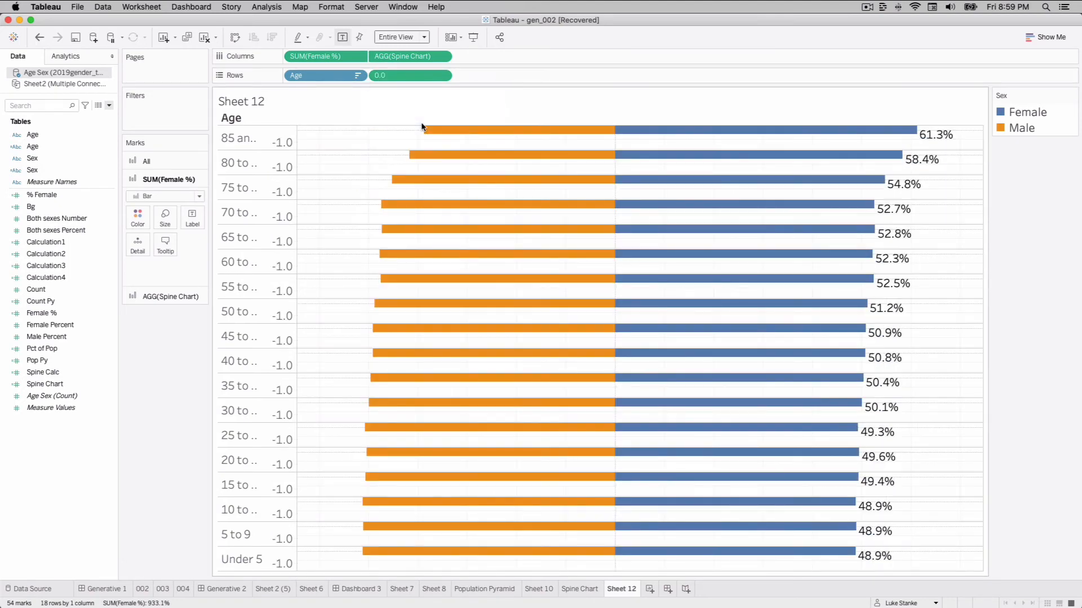
right_click(282, 162)
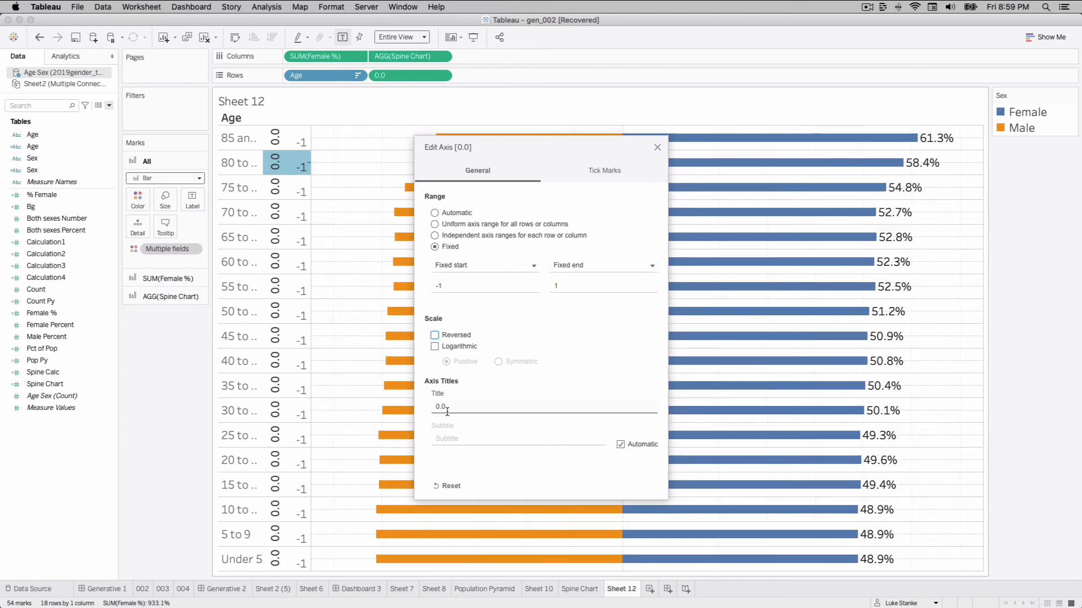
Step: Close the Edit Axis dialog and select the 0.0 header column to hide it
left_click(656, 147)
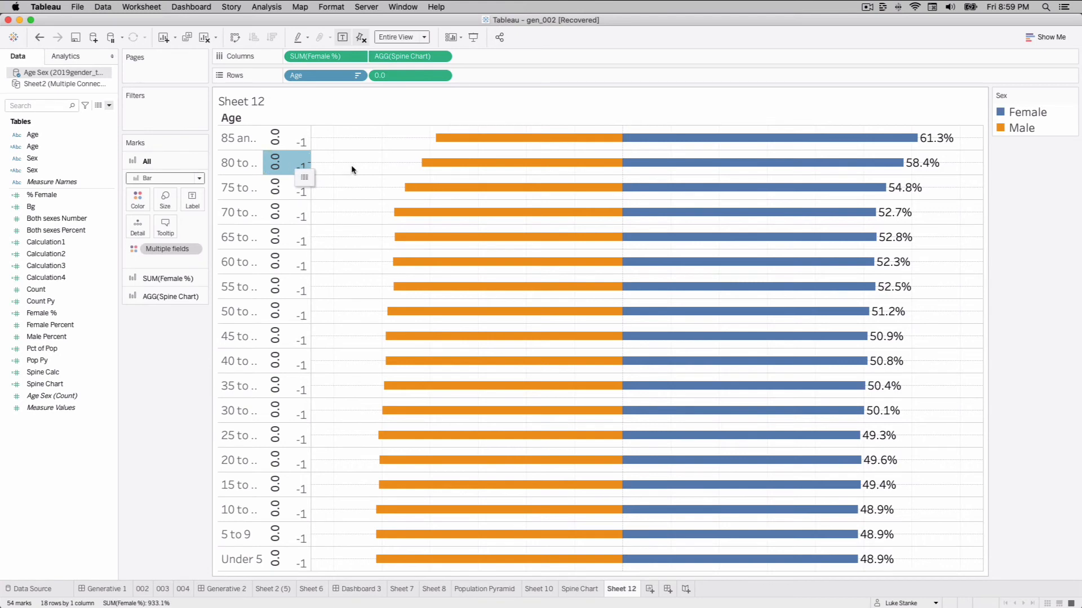
mouse_move(284, 167)
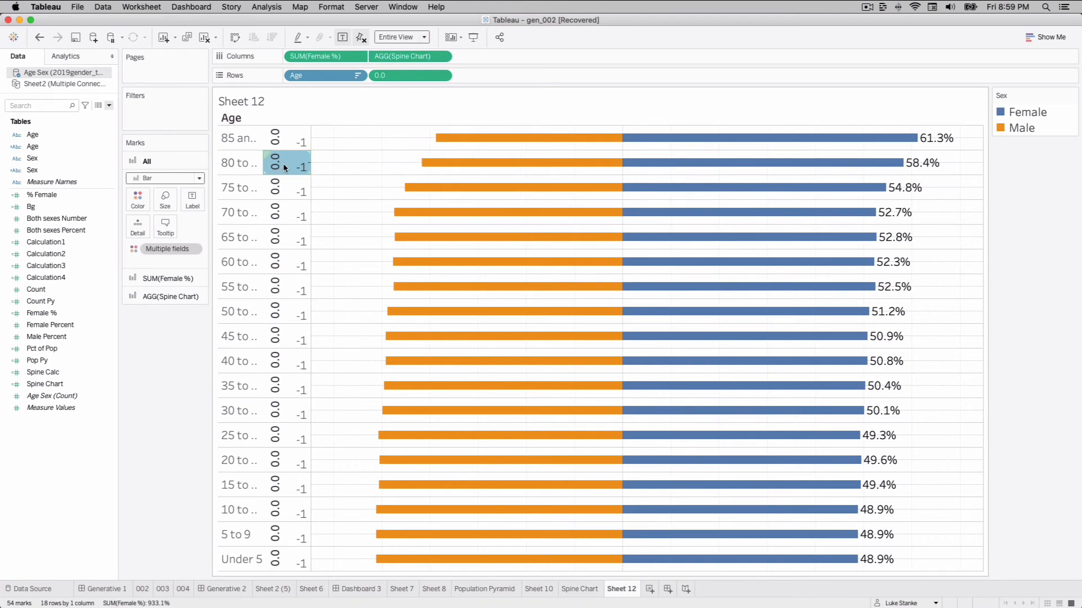
left_click(309, 231)
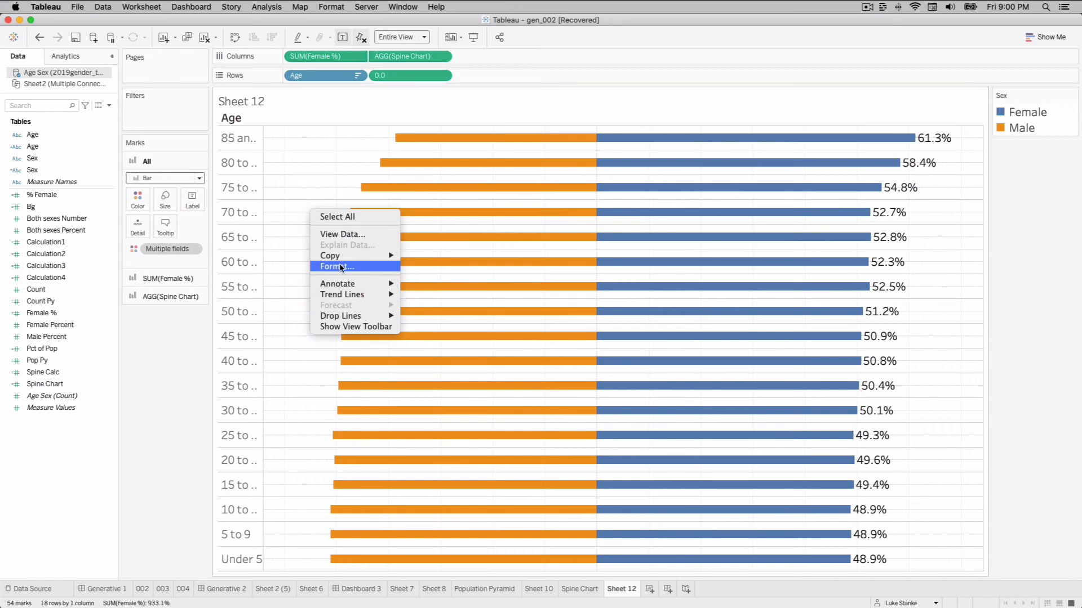
Step: Set Row Divider, Column Divider and Grid Lines to None in the sheet format pane
left_click(335, 267)
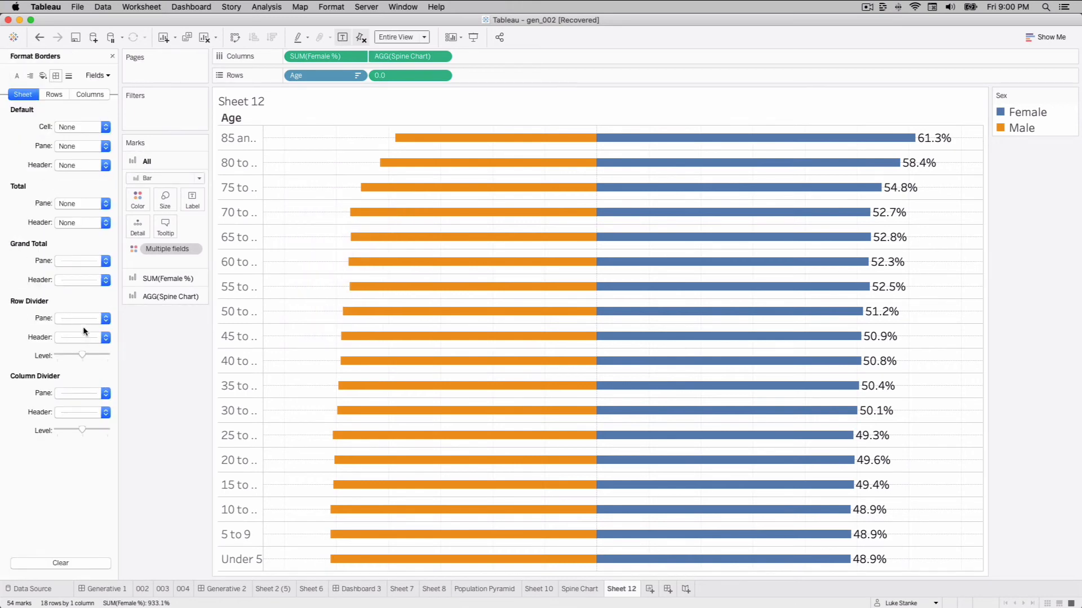
left_click(78, 317)
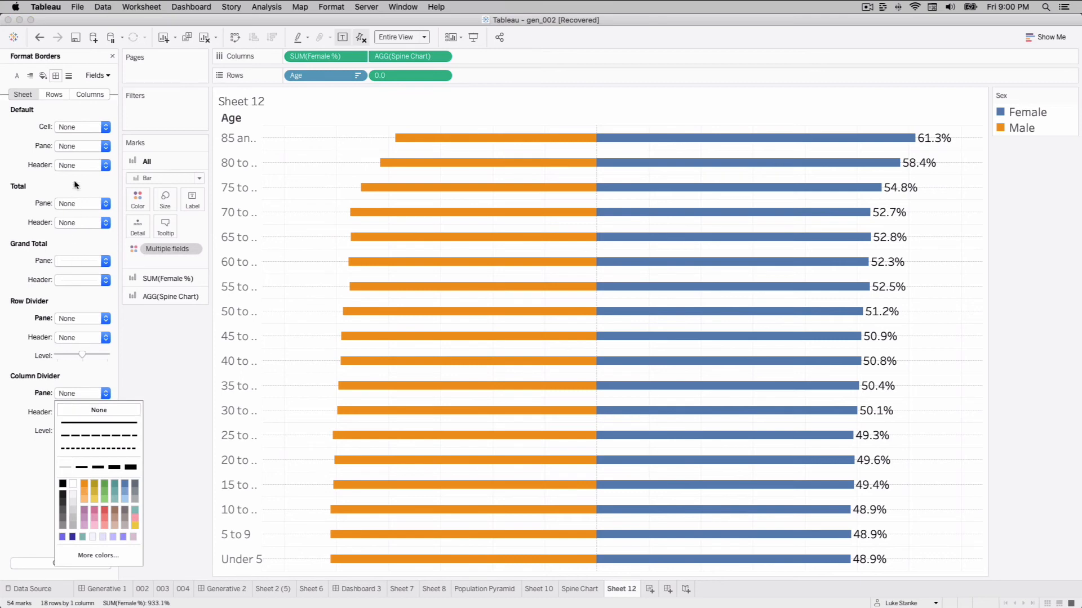
left_click(69, 76)
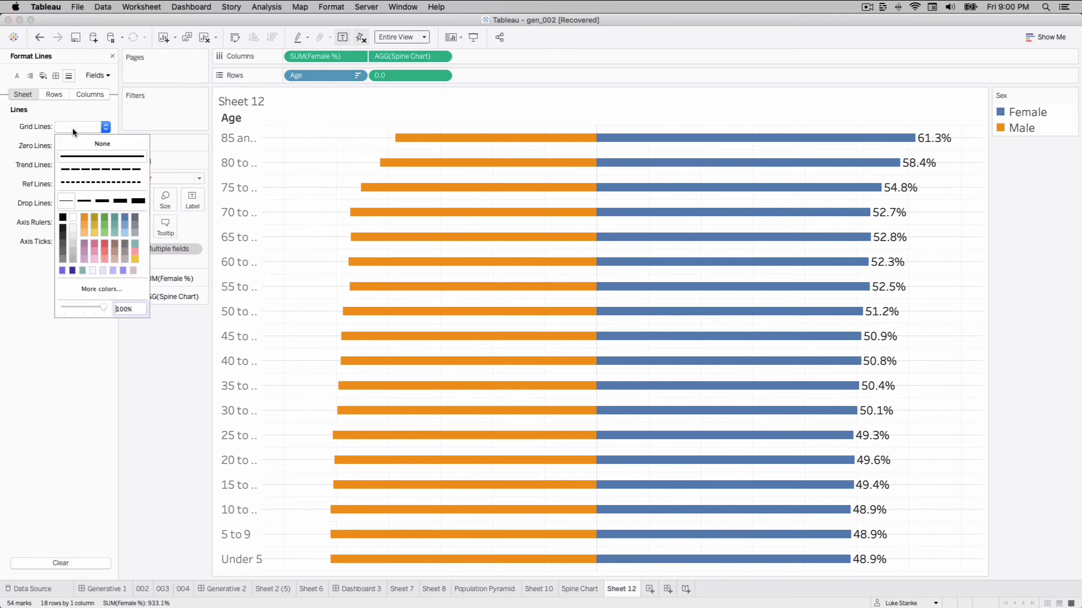
left_click(82, 127)
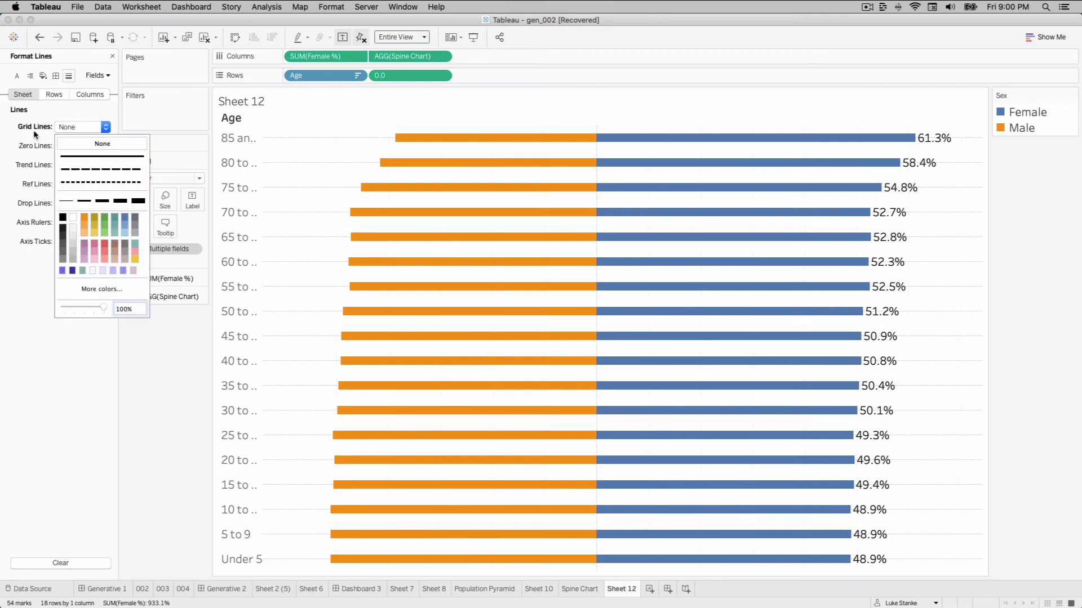
left_click(239, 163)
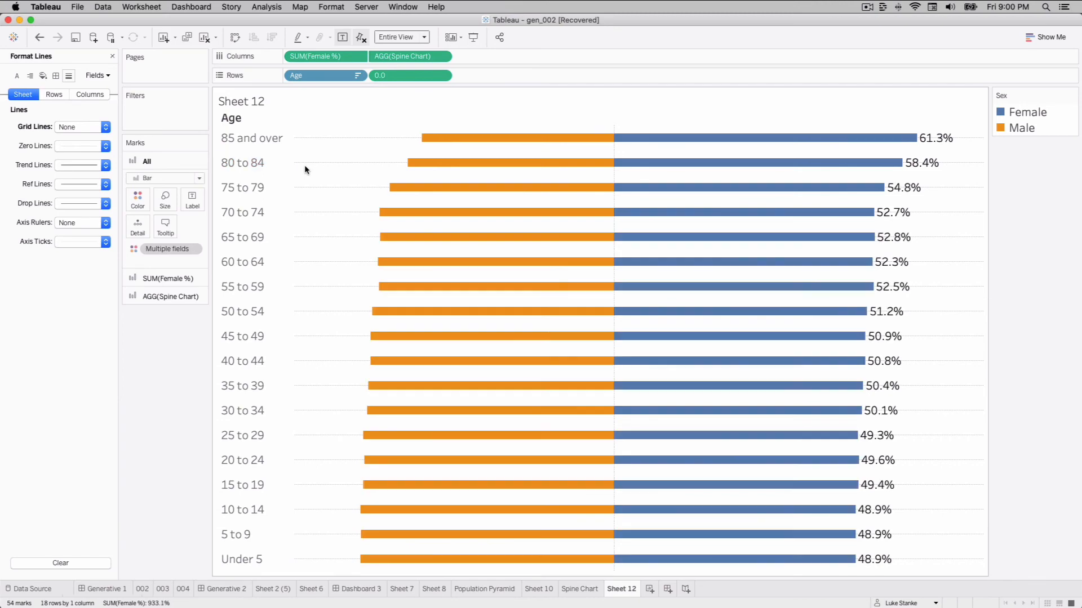
mouse_move(79, 158)
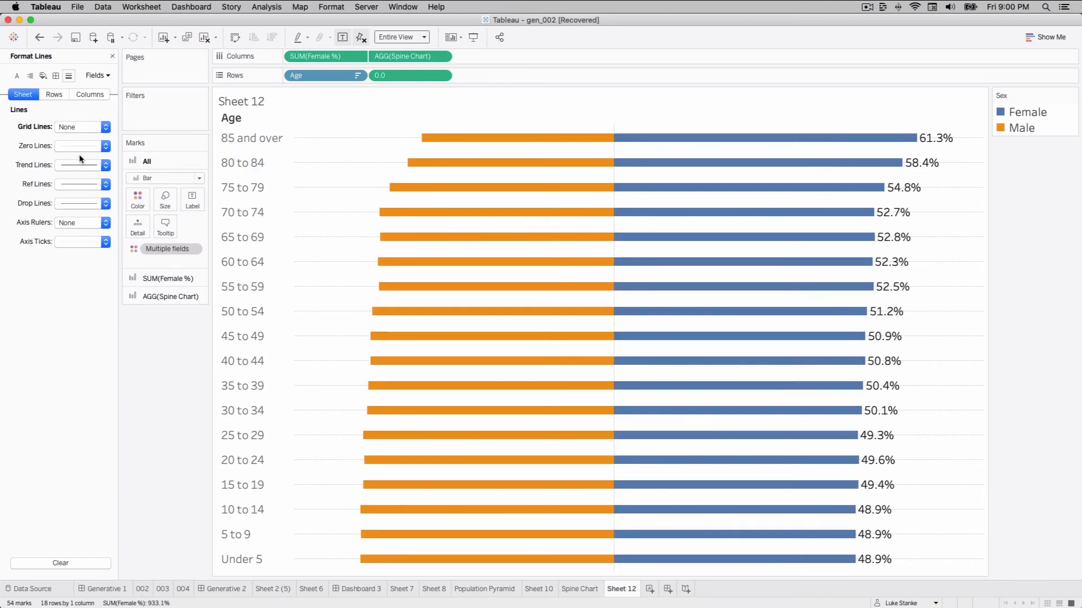
left_click(104, 145)
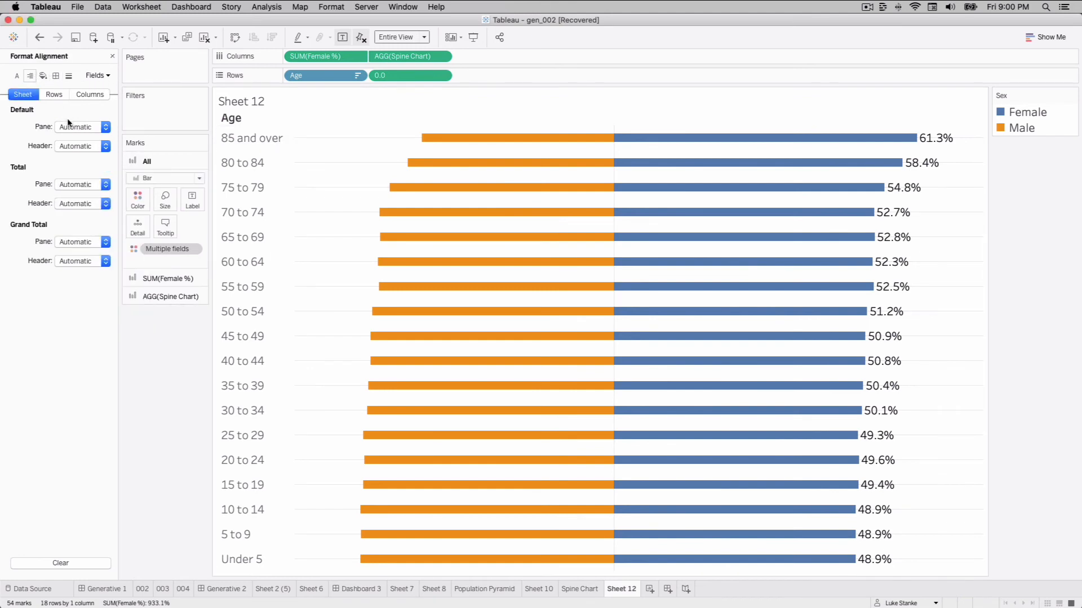
Step: Set the Default Header horizontal alignment to right for the age labels
left_click(82, 146)
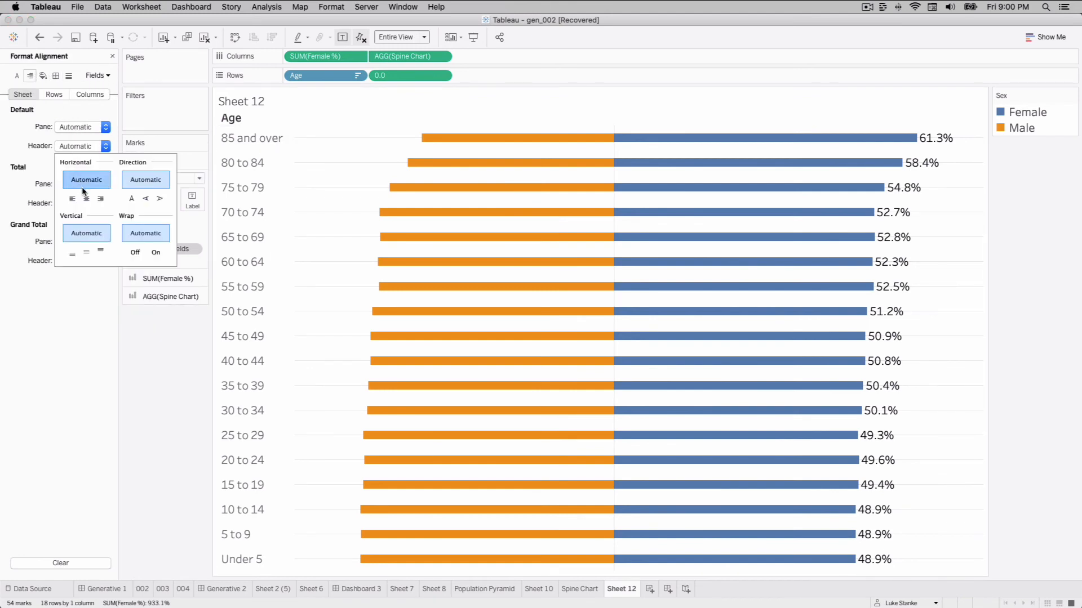
left_click(100, 198)
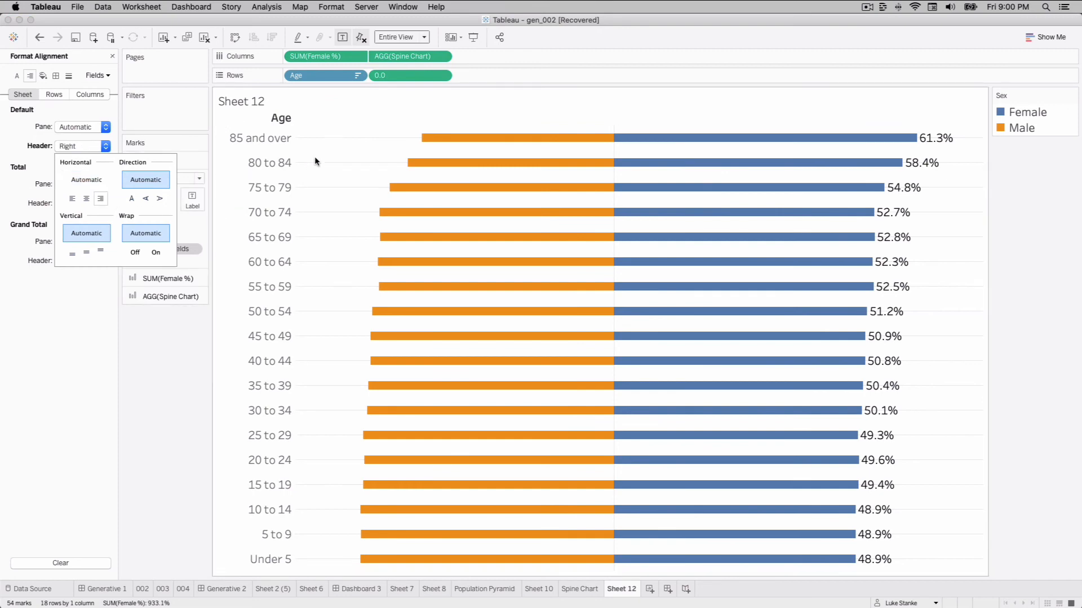
mouse_move(471, 385)
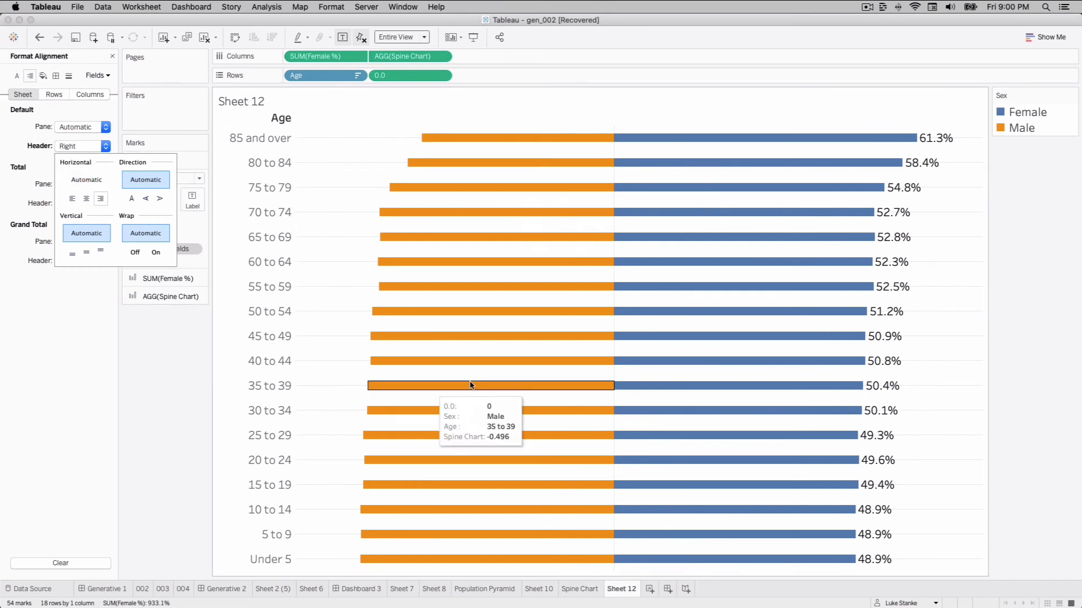
mouse_move(361, 166)
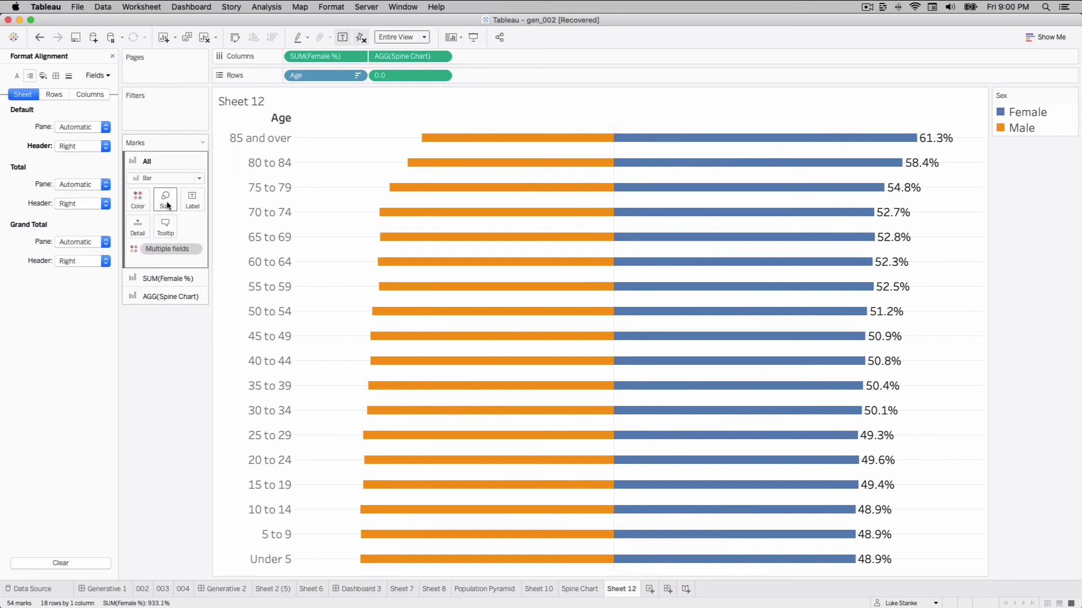
left_click(165, 201)
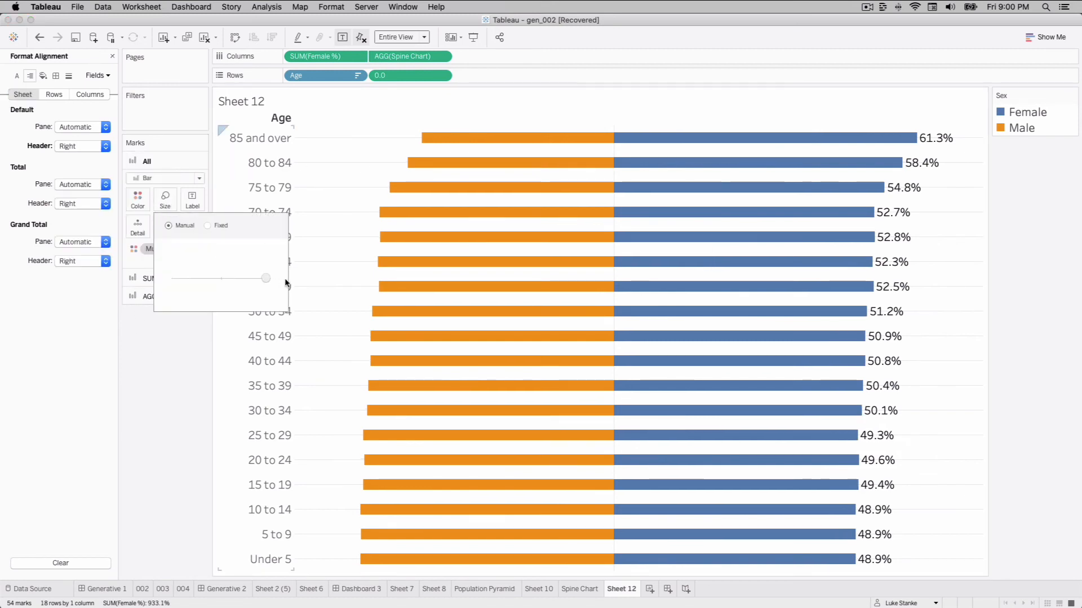